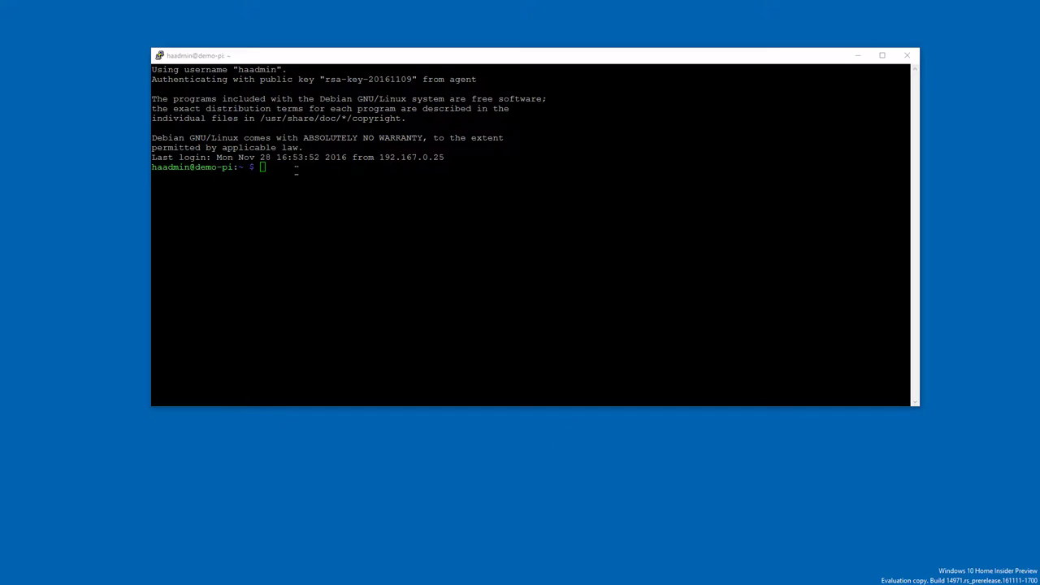
Refresh package lists with apt-get update and upgrade all packages with apt-get upgrade -y
type("sudo")
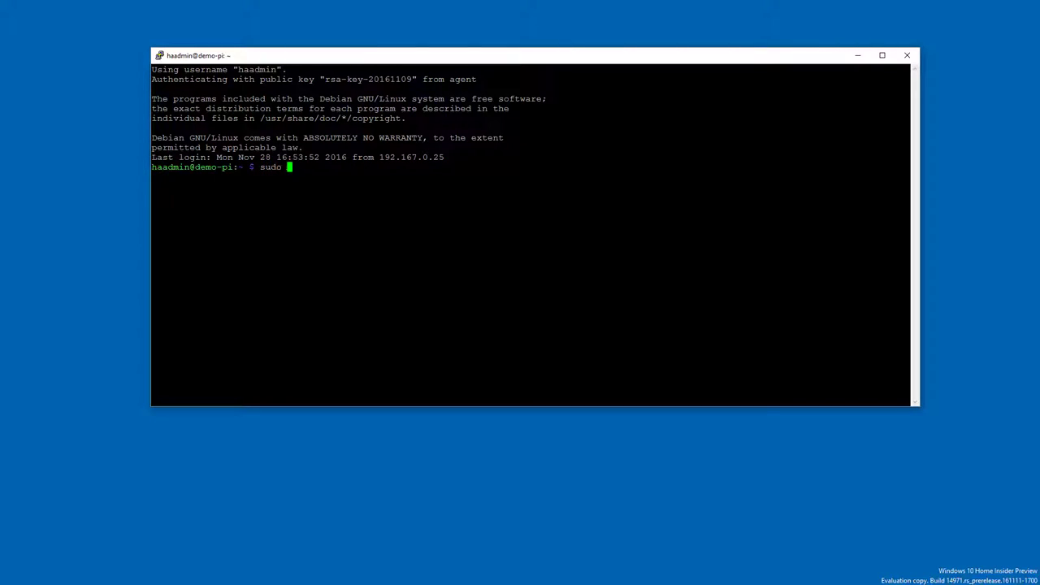
type("apt-get")
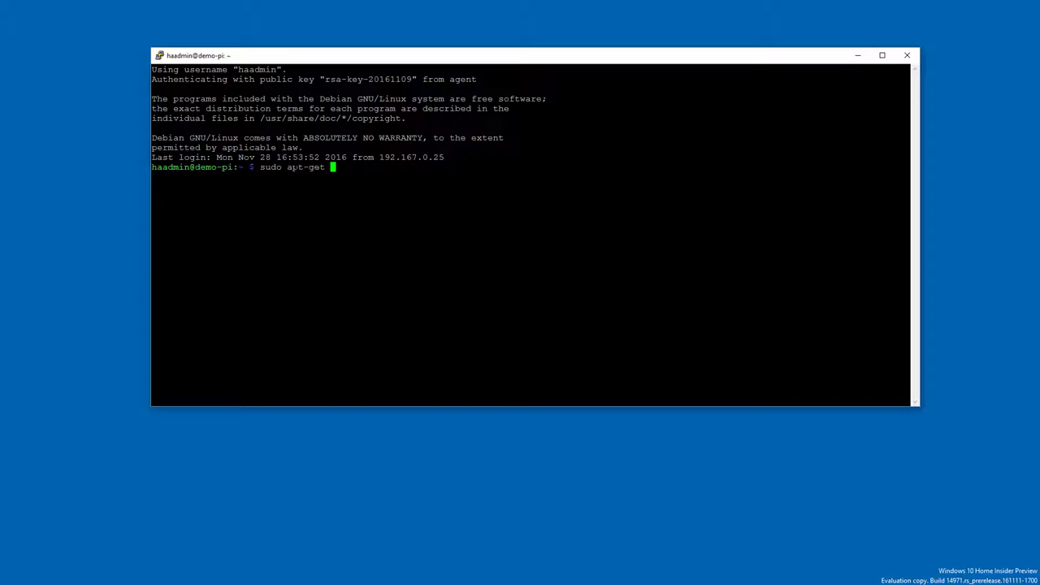
type("update")
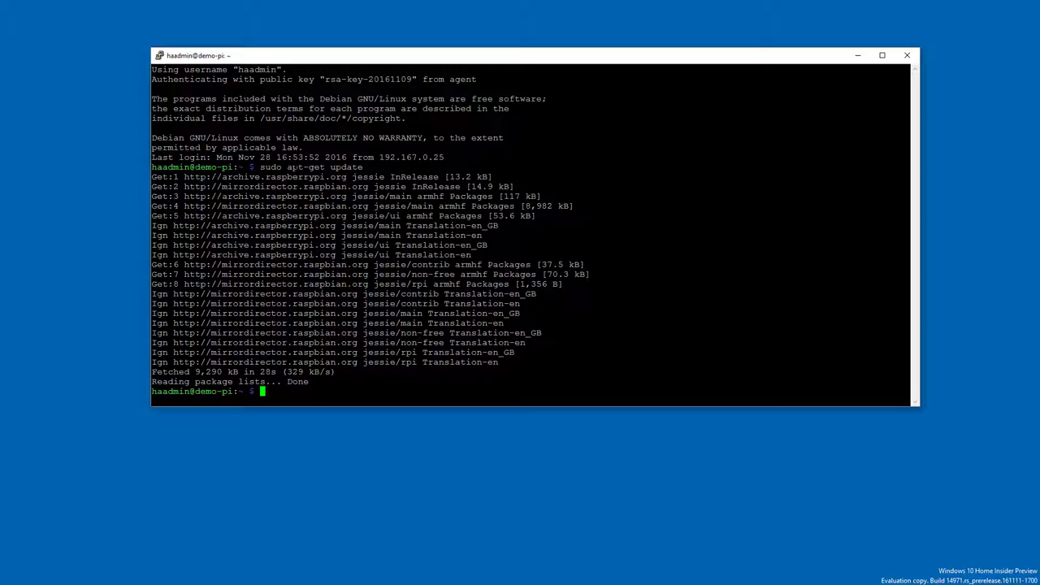
type("sudo a")
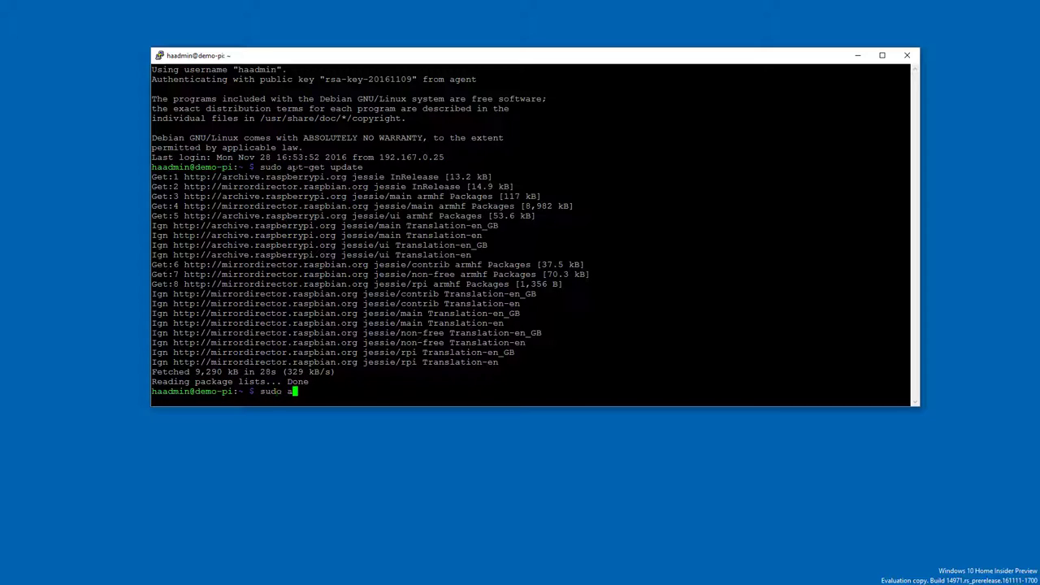
type("pt-get upgrade -y")
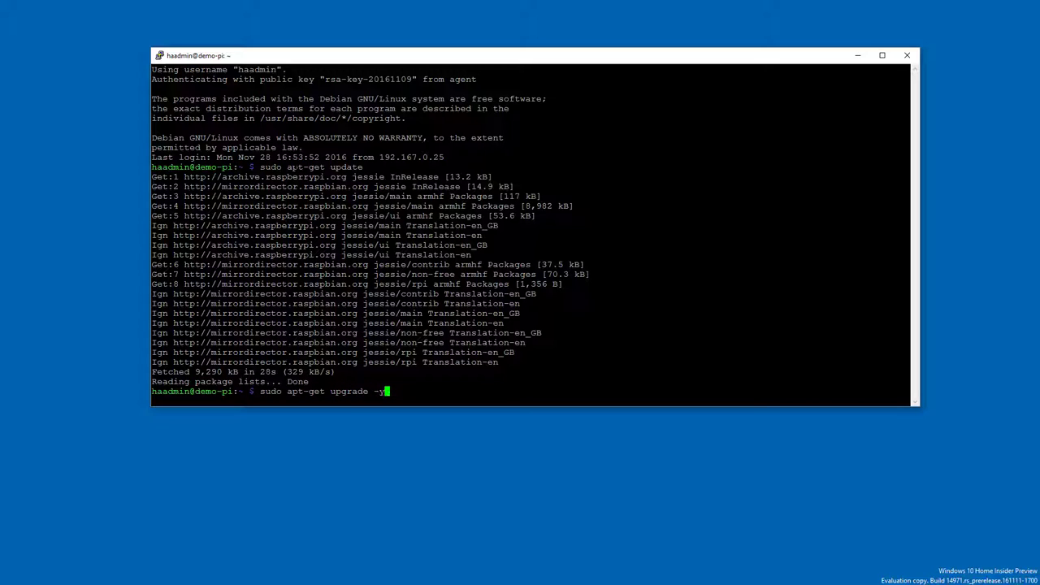
key("Return")
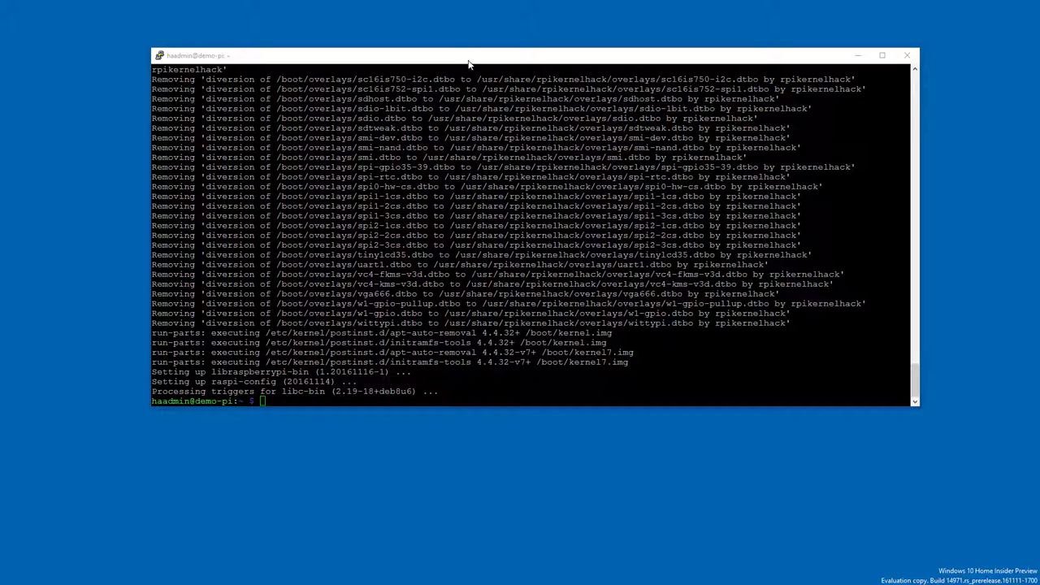
Install python3 and python3-pip with sudo apt-get install
type("sud")
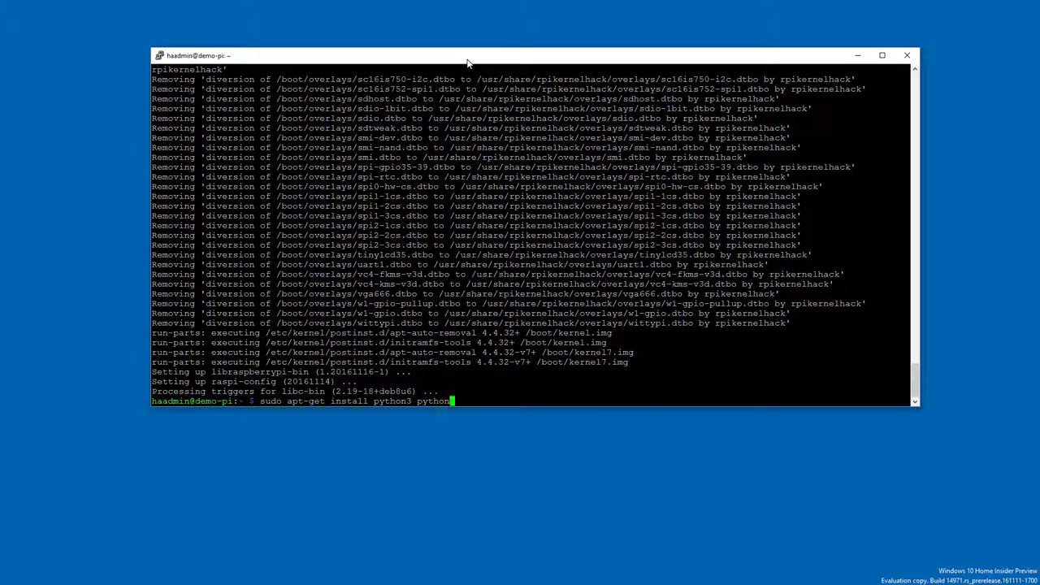
type("-")
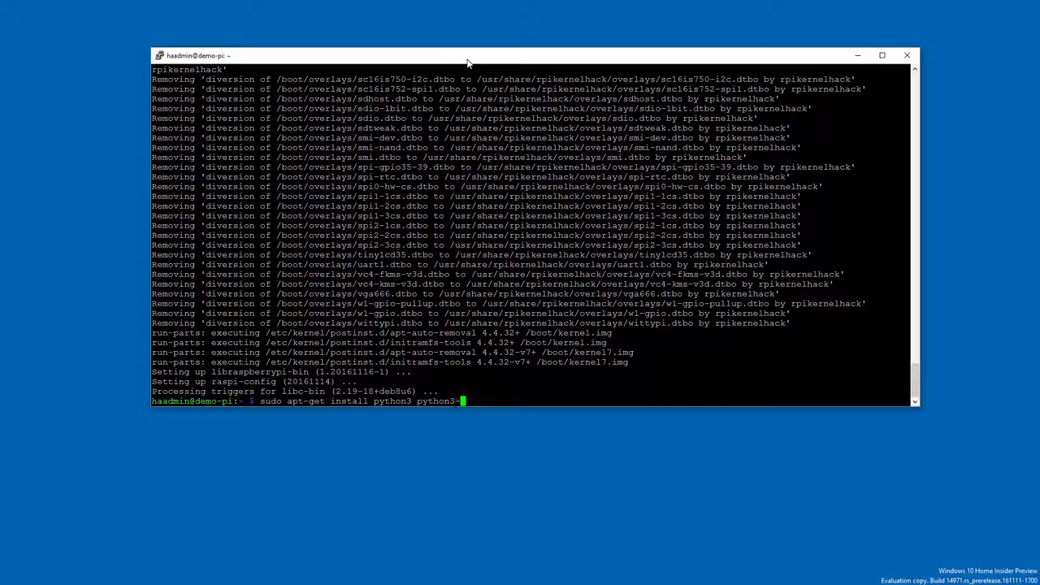
type("pip")
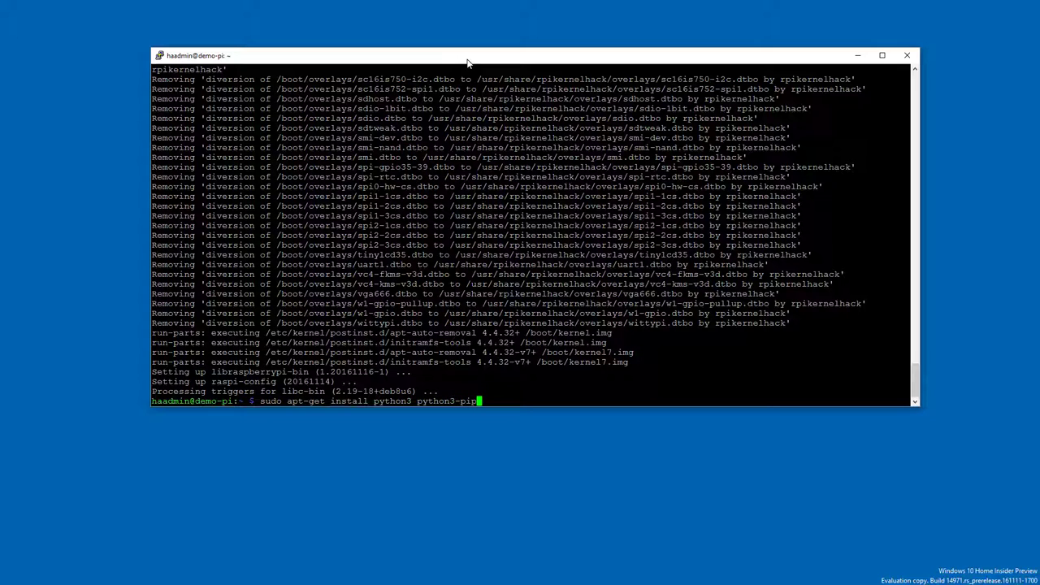
key("Return")
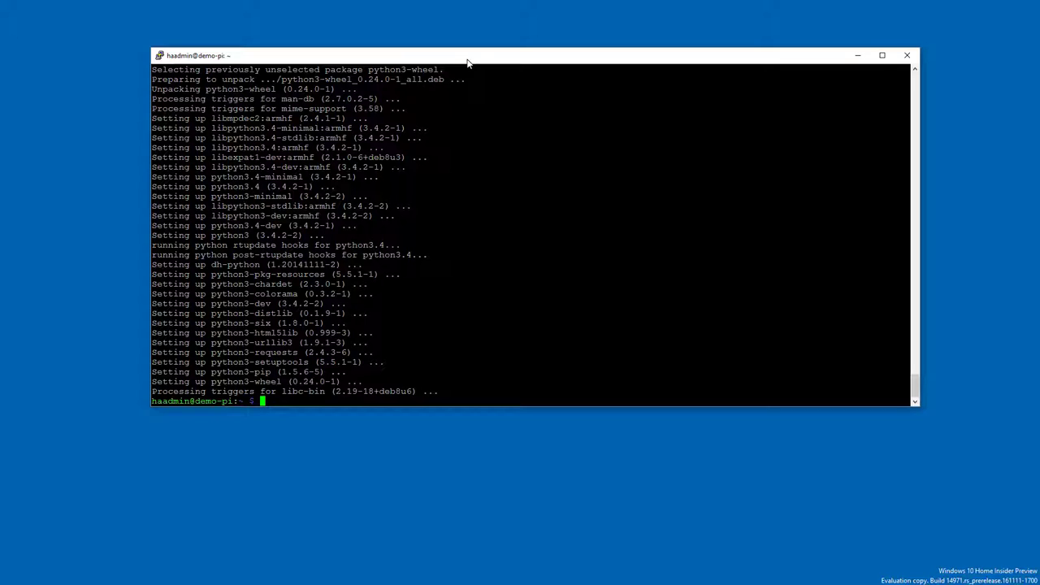
mouse_move(478, 64)
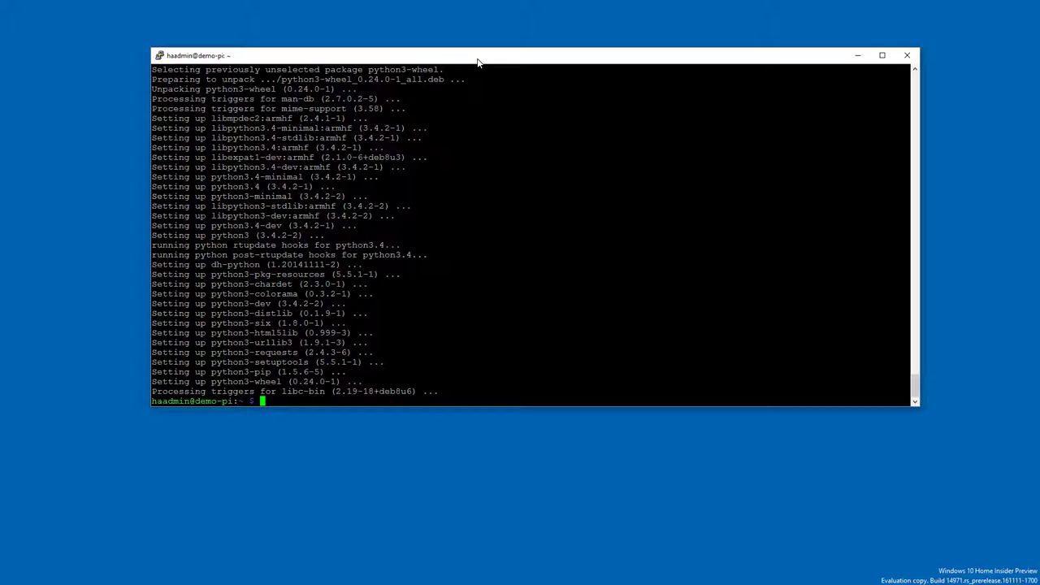
Install homeassistant==0.32.3 with sudo pip3 install
type("sudo pip")
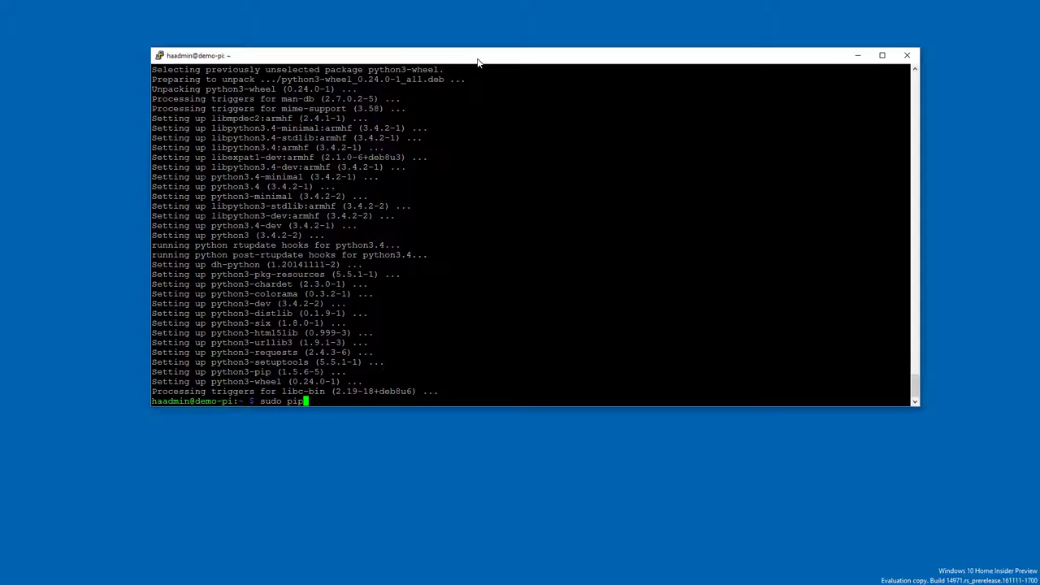
type("3 install homea")
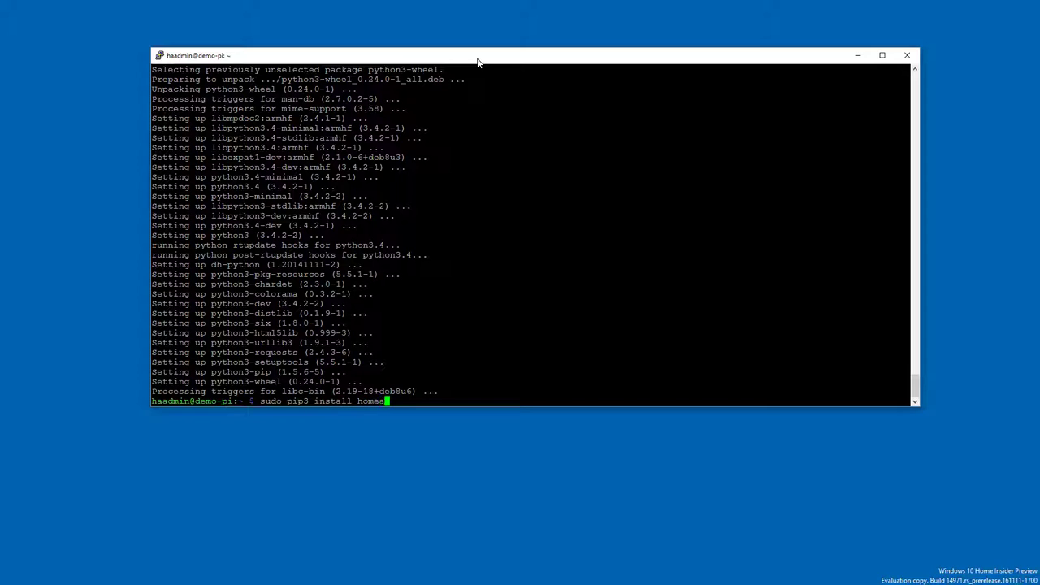
type("ssistant")
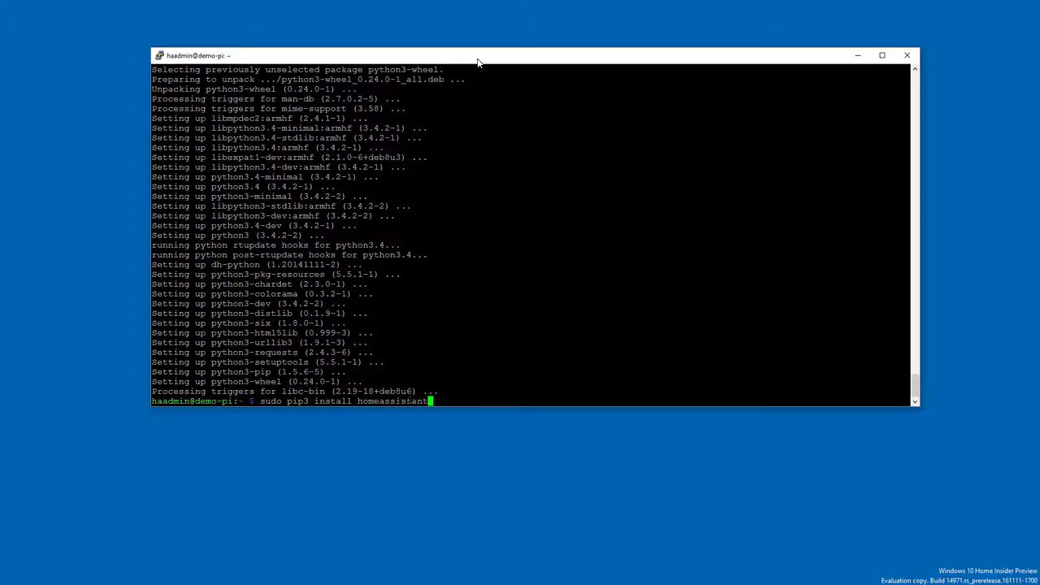
type("==0.32.")
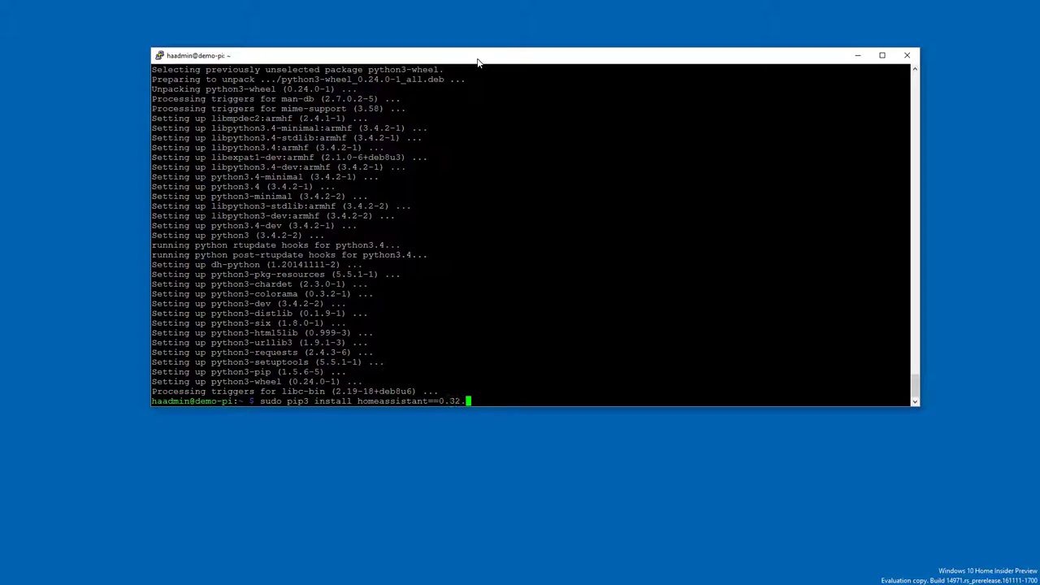
type("3")
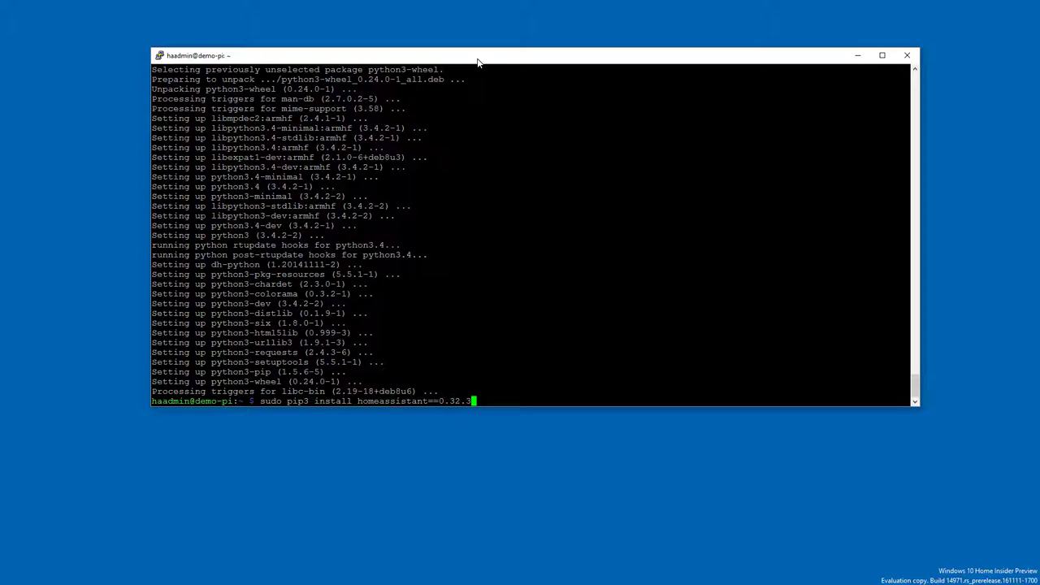
key("Return")
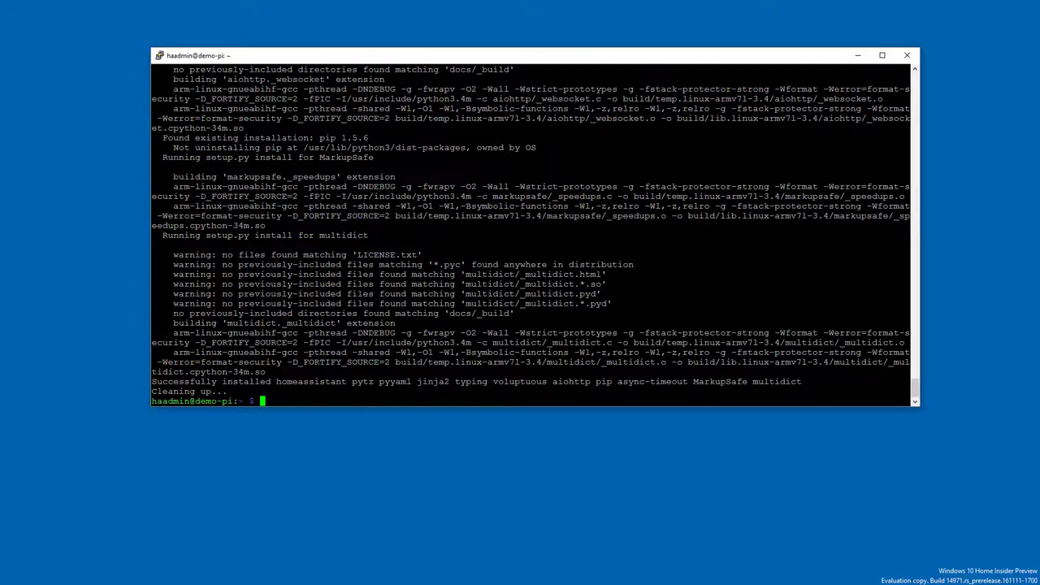
Reboot the Raspberry Pi with sudo reboot
type("sudo")
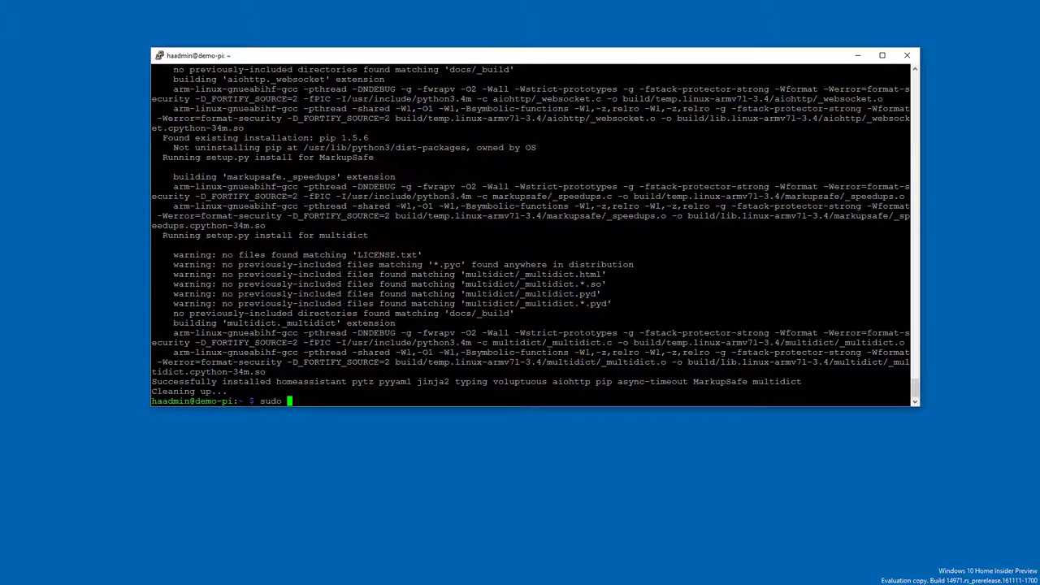
type("reboot")
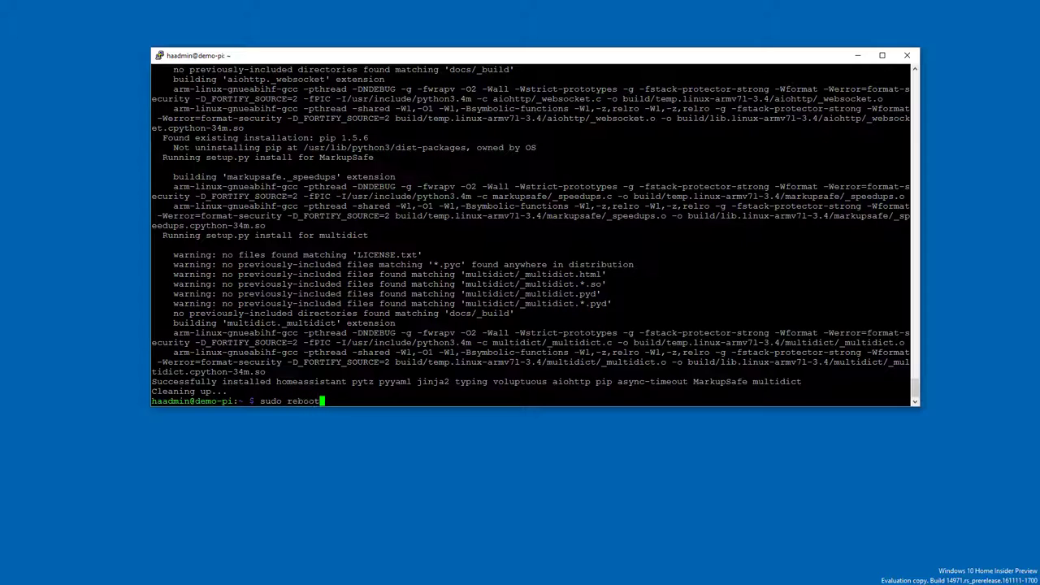
key("Return")
type("whereis ha")
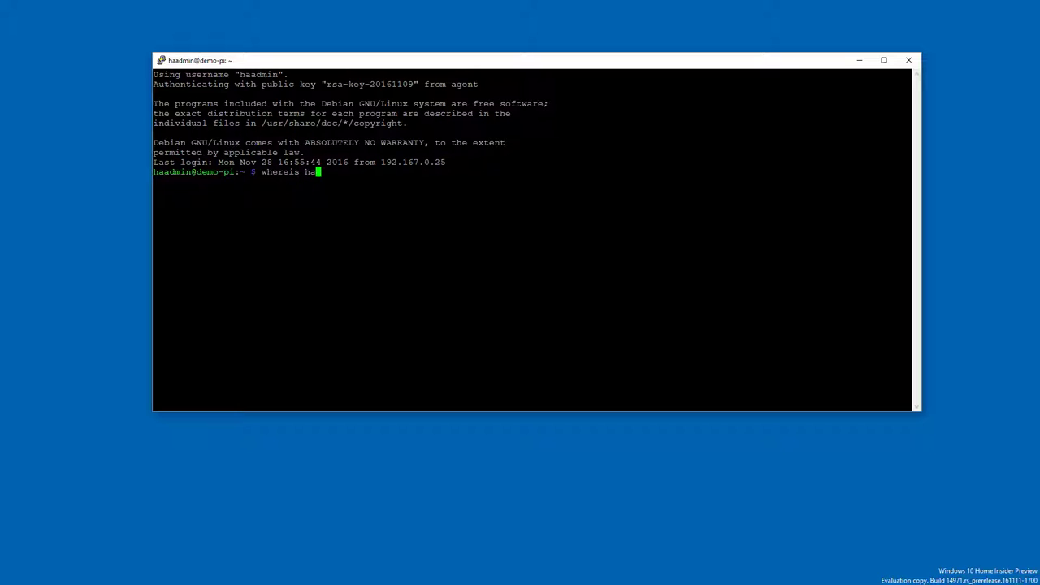
Locate the hass binary, then open /etc/systemd/system/hass.service in nano with sudo
key("Return")
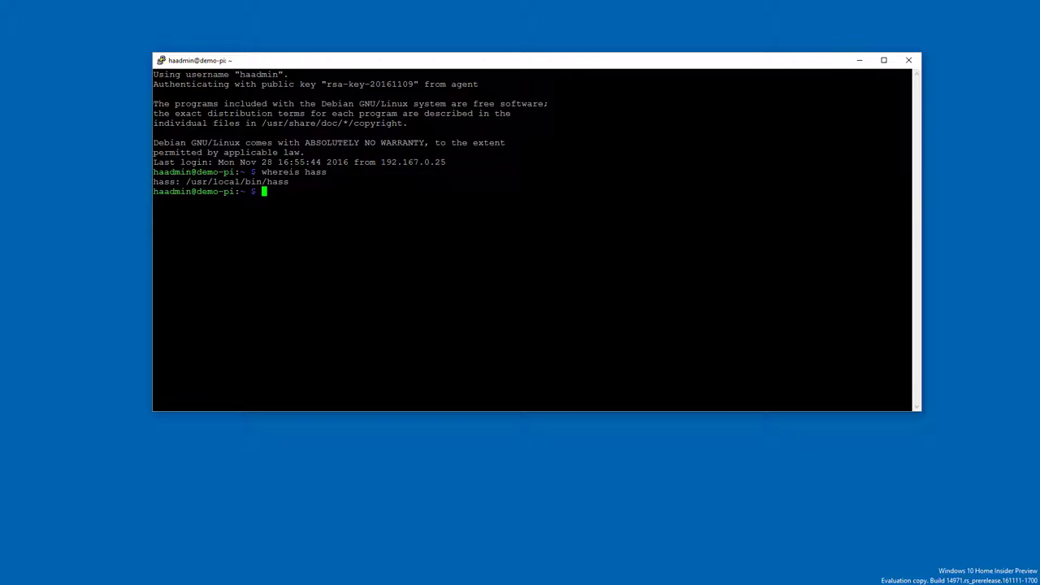
type("sudo nano")
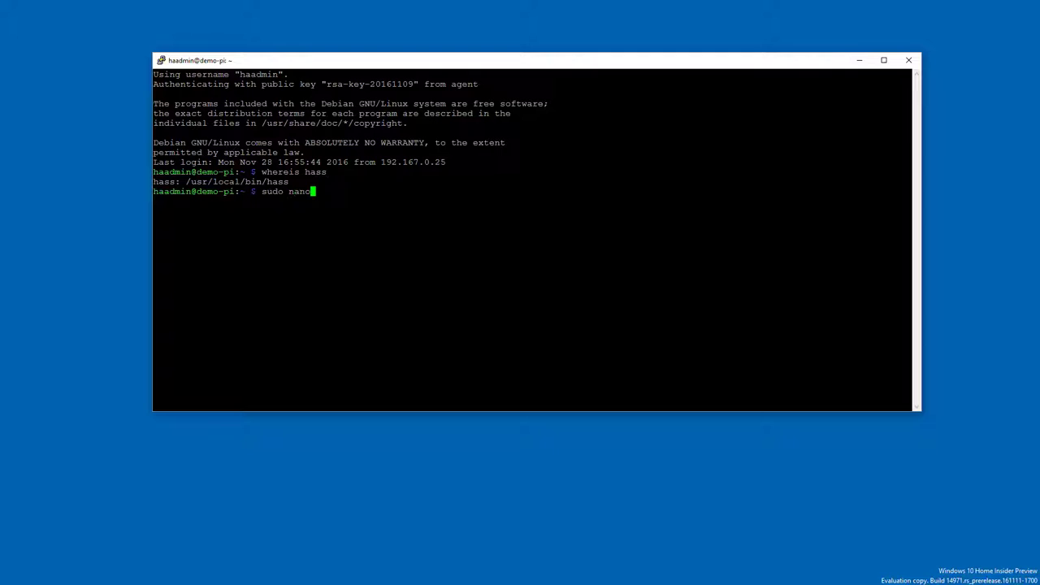
type("/e")
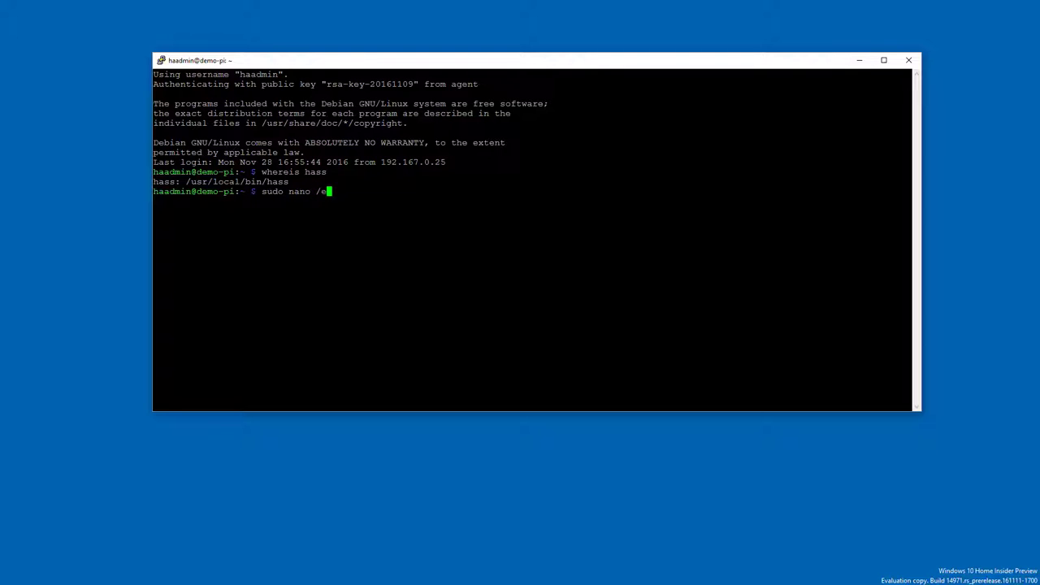
type("tc/s")
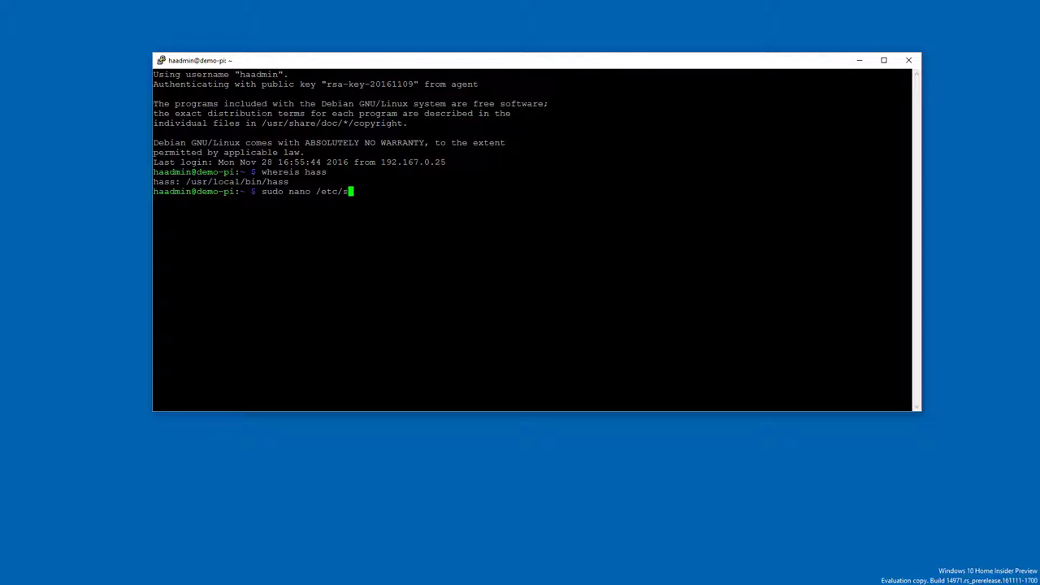
type("ys")
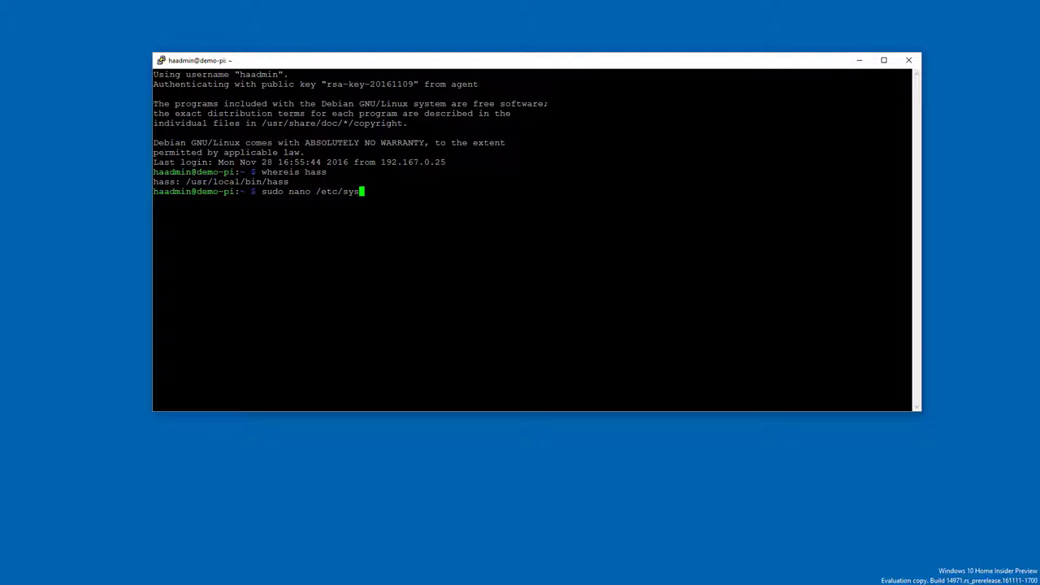
type("temd")
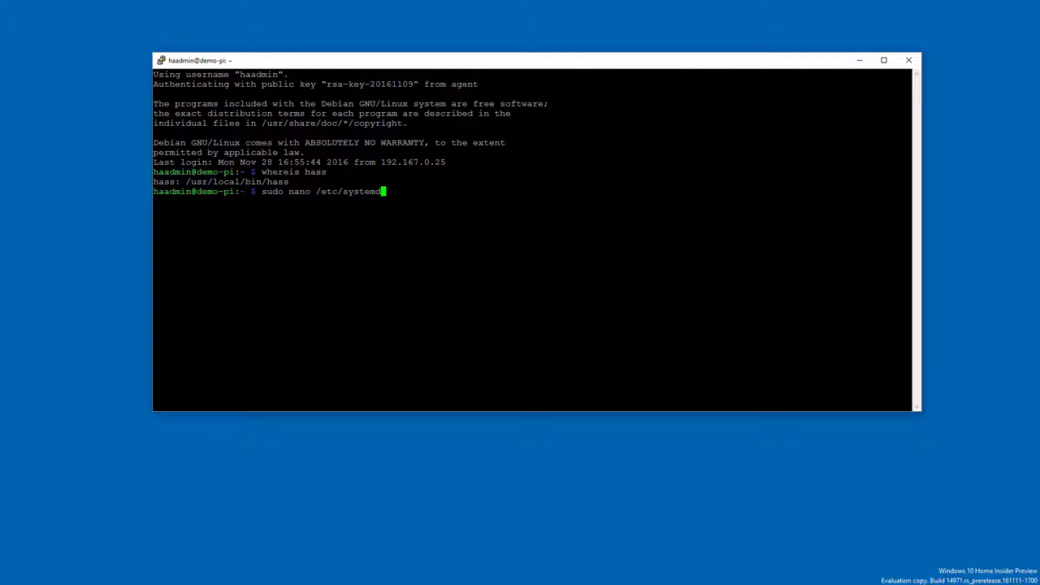
type("/system")
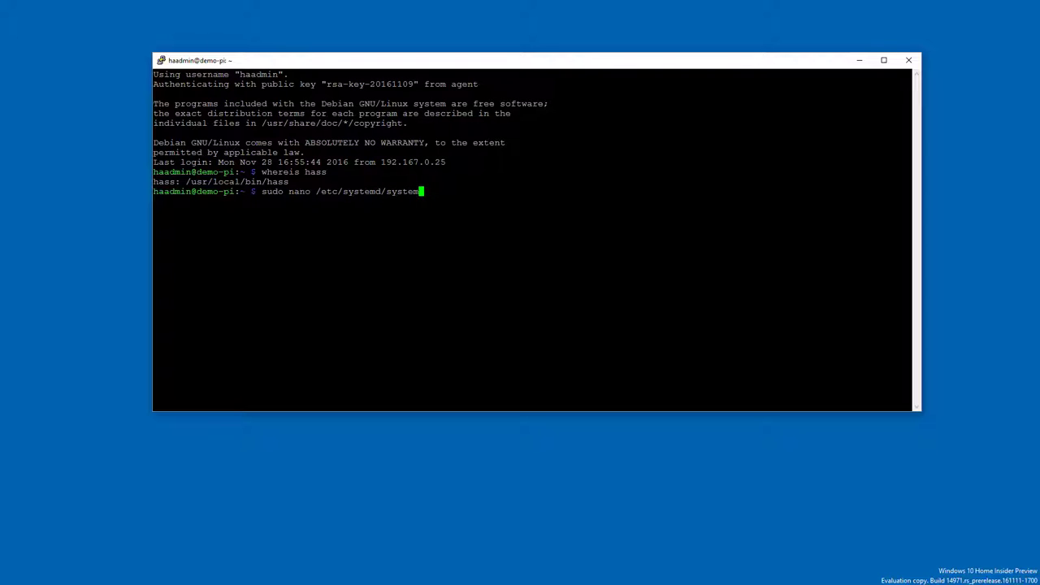
type("/")
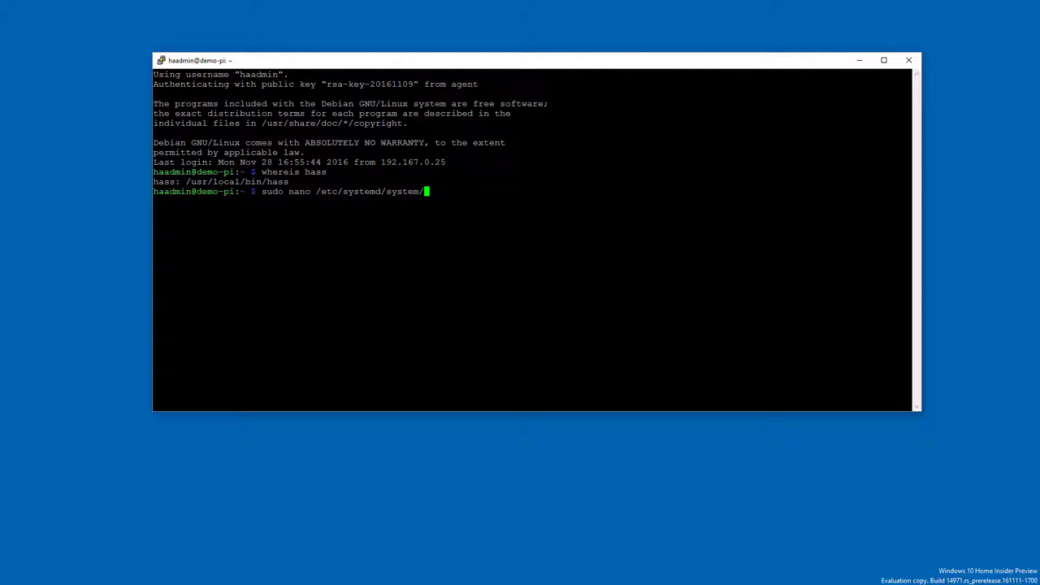
type("hass.sercie")
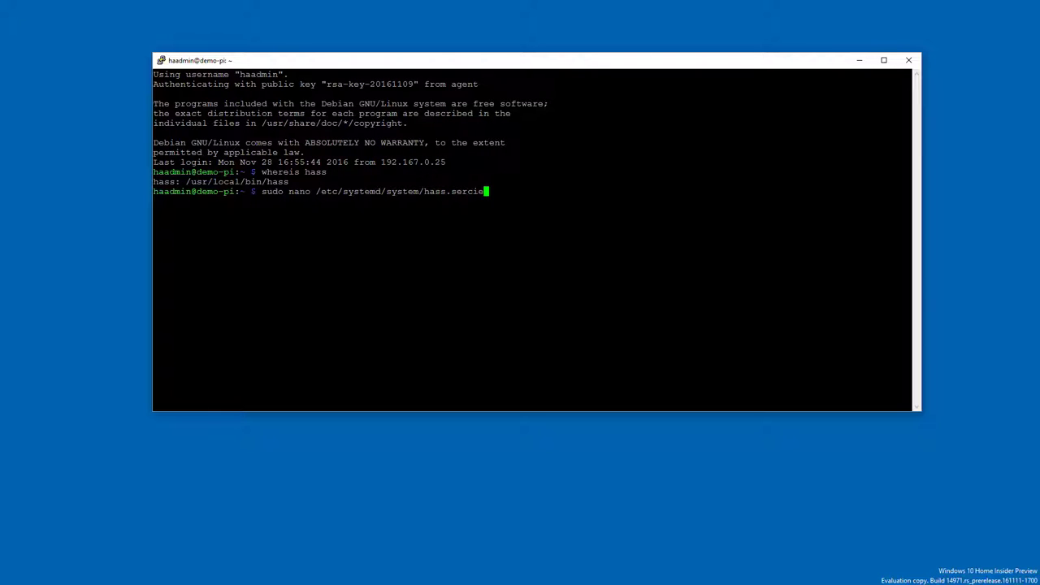
type("vice")
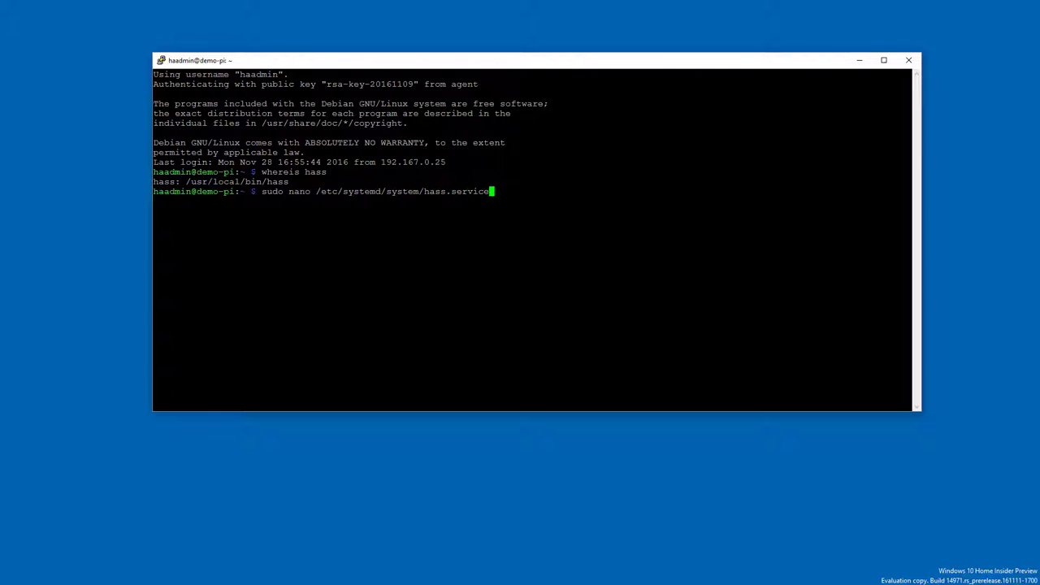
key("Return")
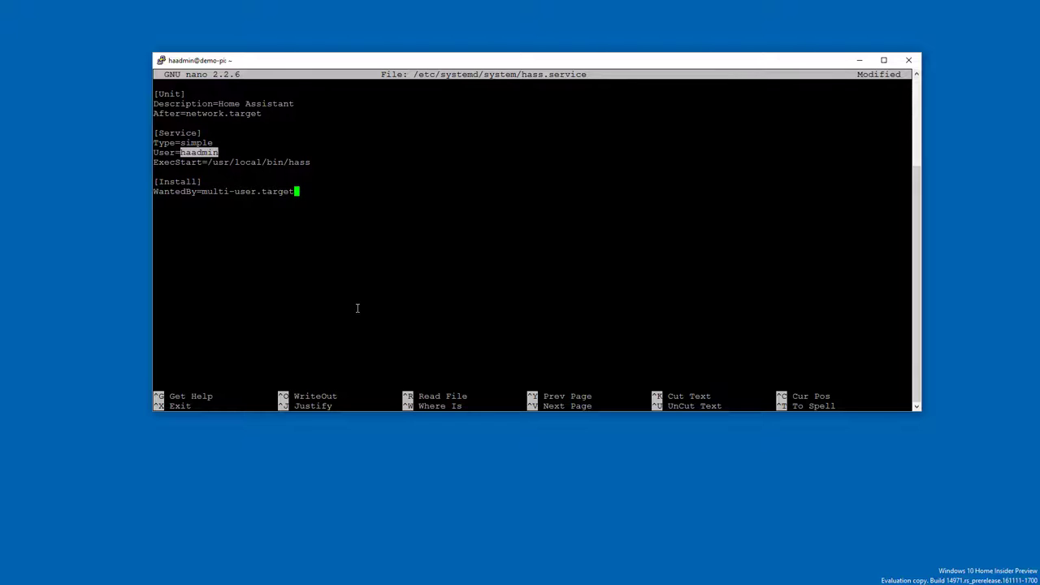
Exit nano and confirm saving the hass.service unit file
key("ctrl+x")
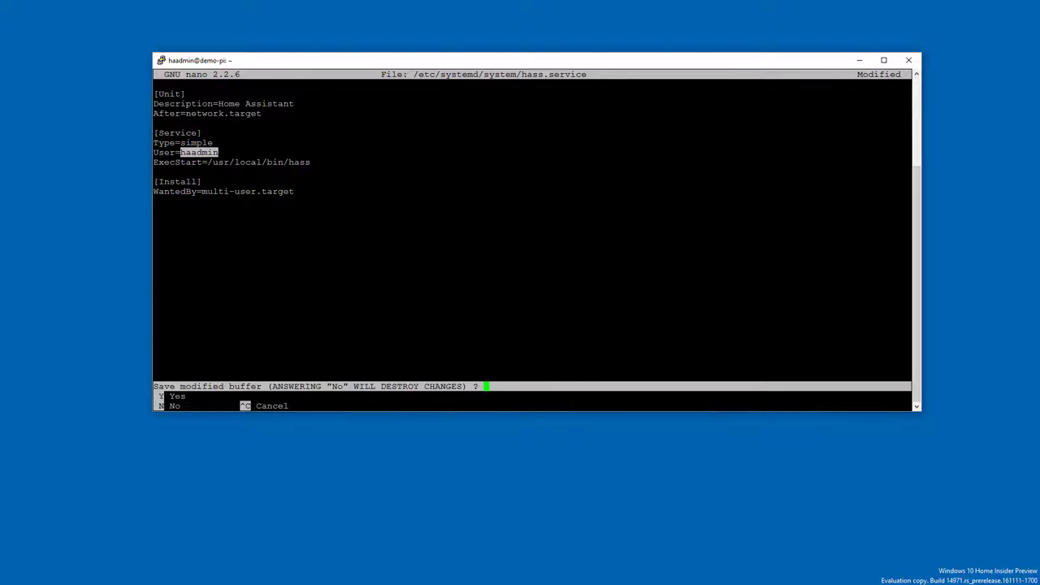
key("y")
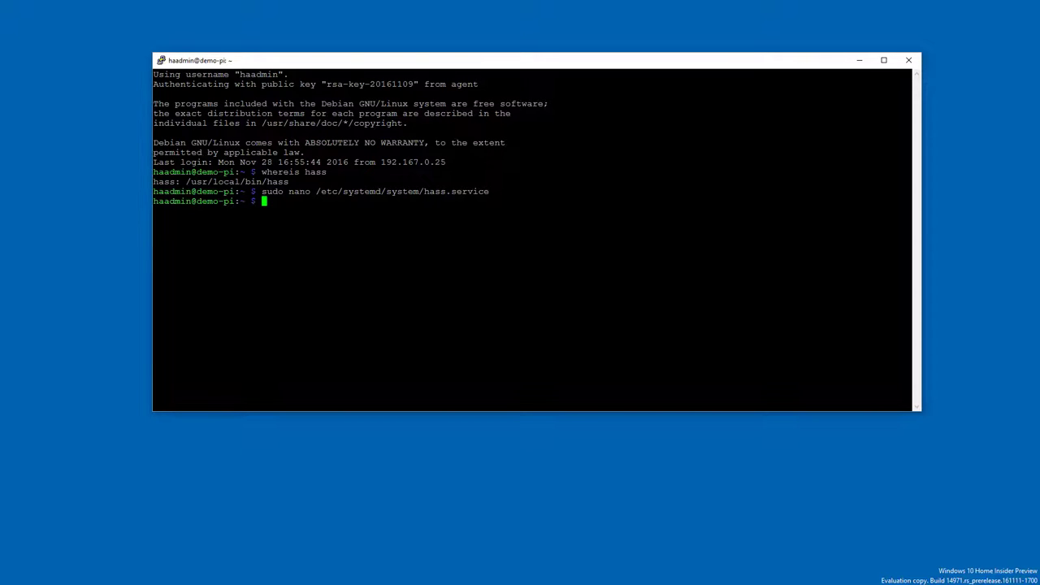
Reload systemd with sudo systemctl --system daemon-reload
type("sy")
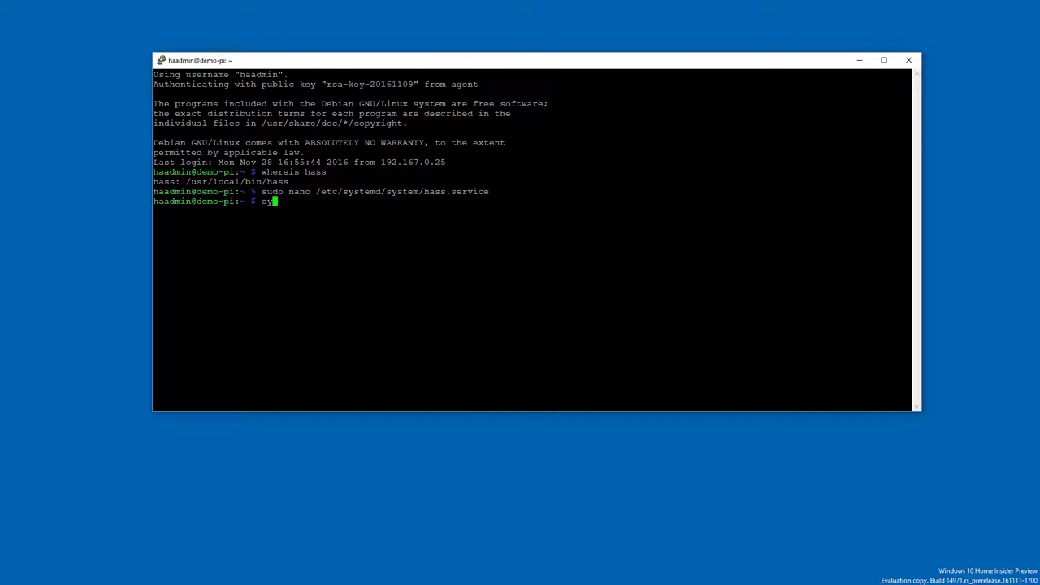
type("udo syst")
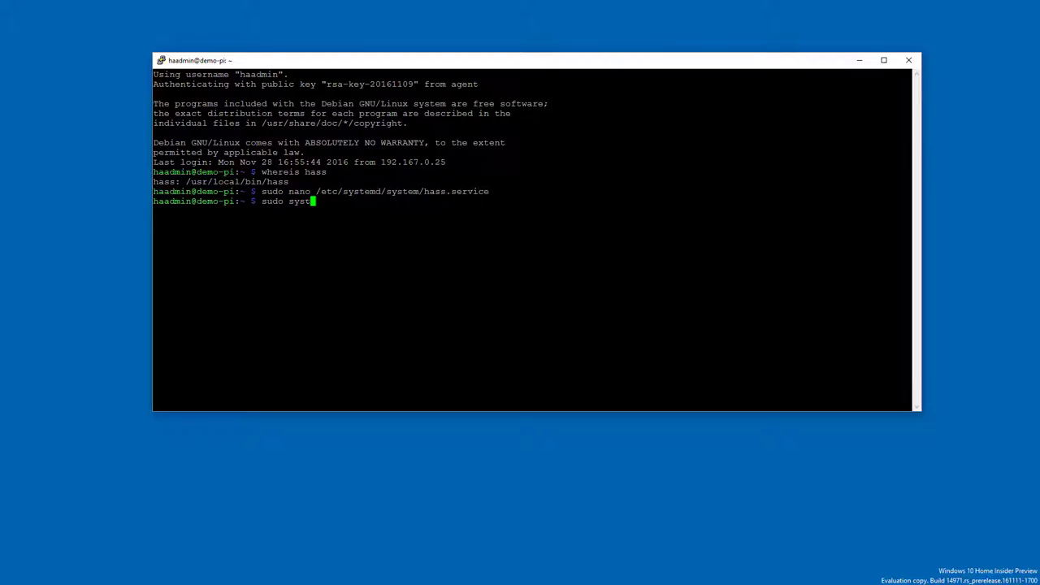
type("emctl")
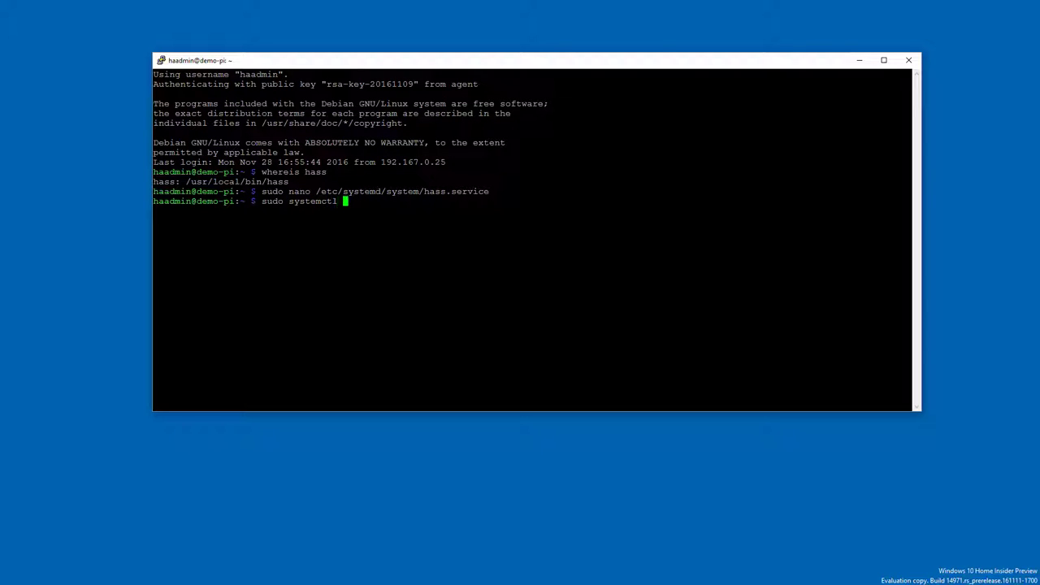
type("--")
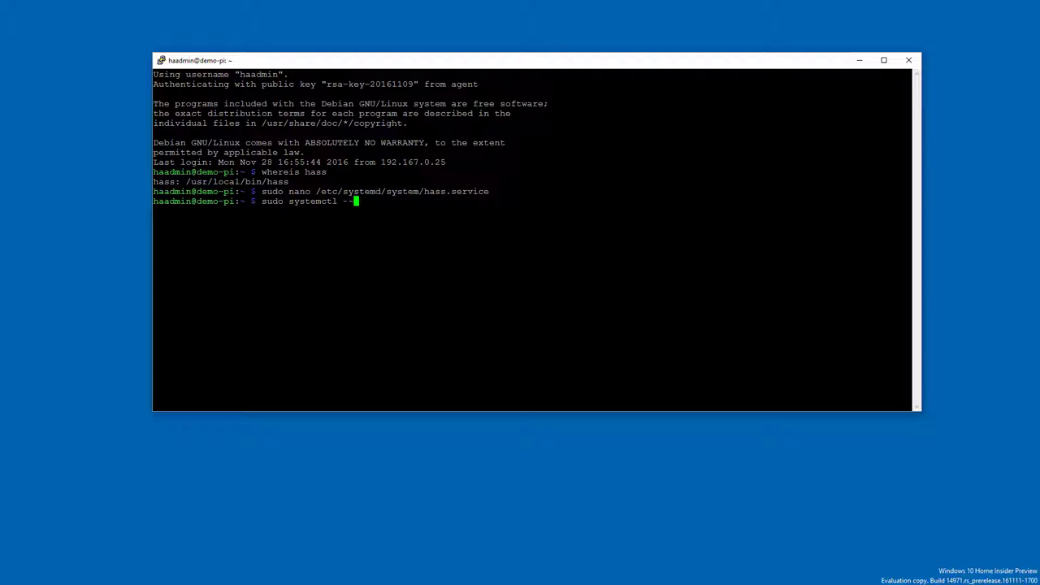
type("system")
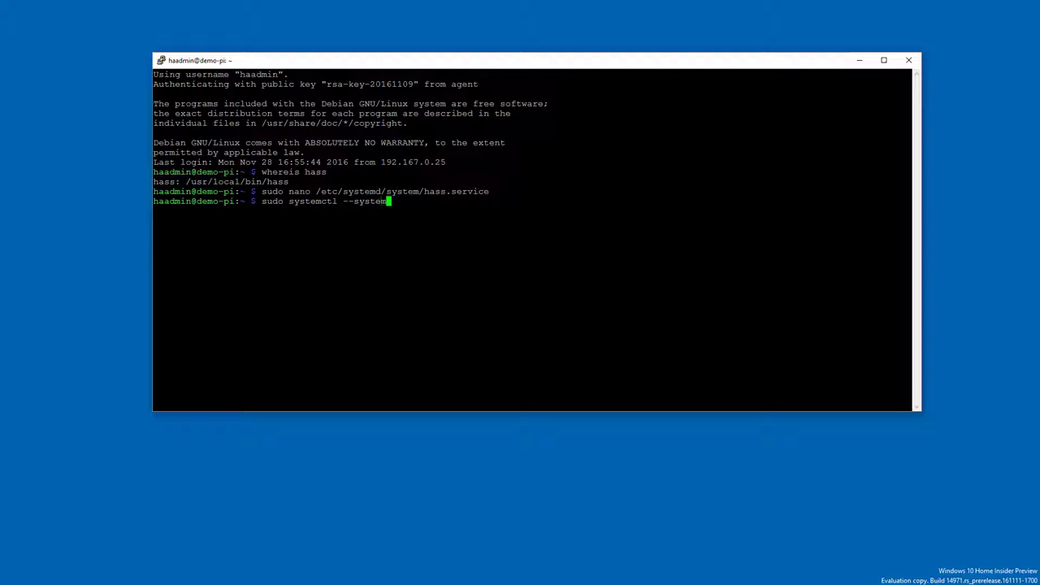
type("daem")
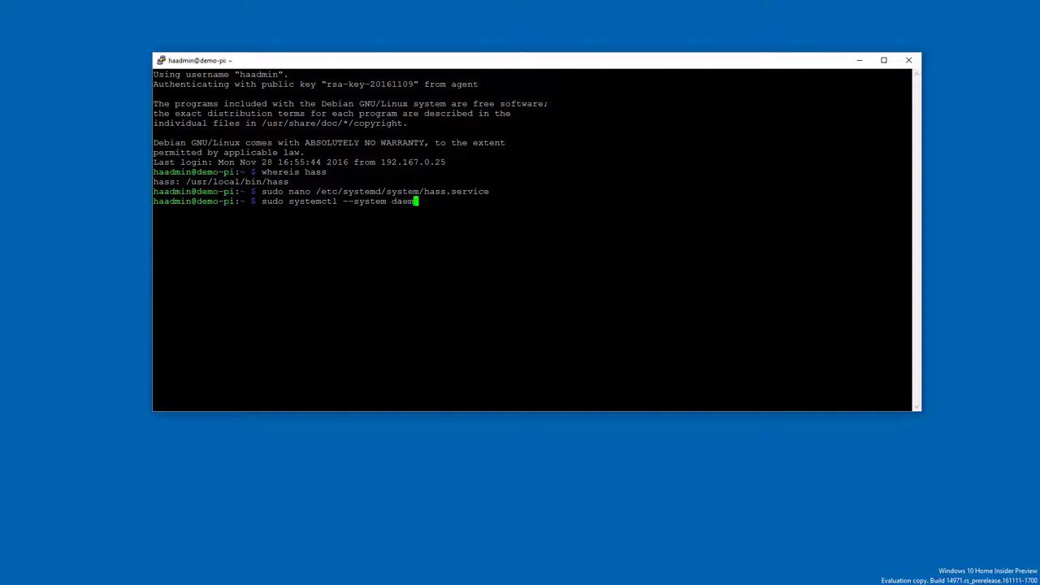
type("on-reload")
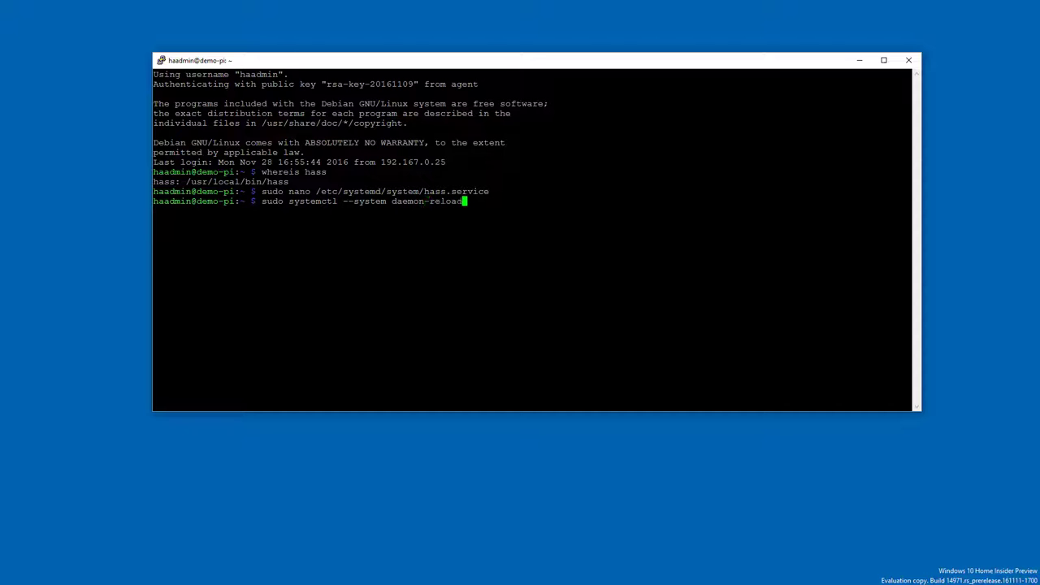
key("Return")
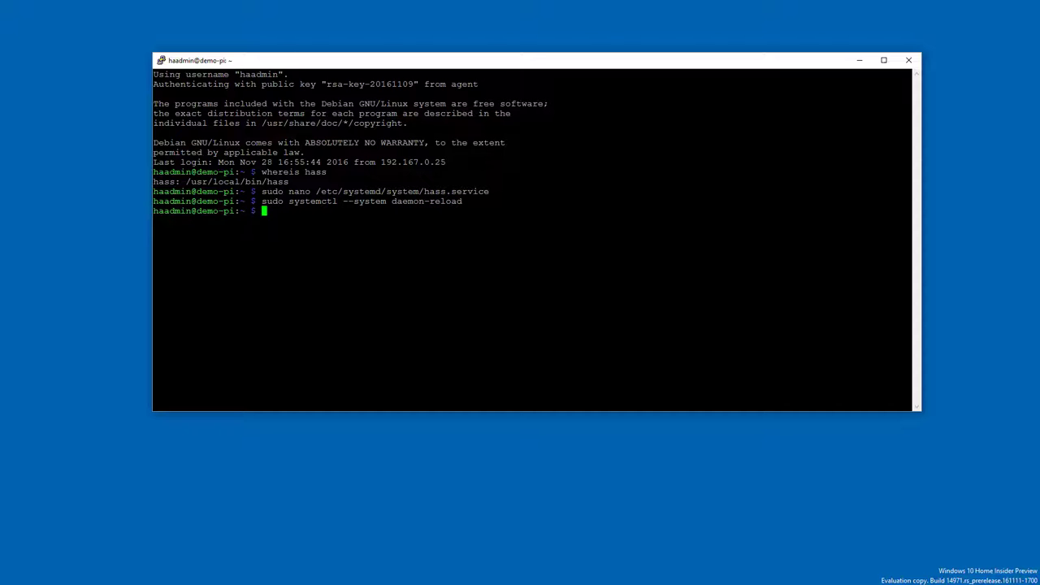
Enable hass.service to start at boot with systemctl enable
type("sudo system")
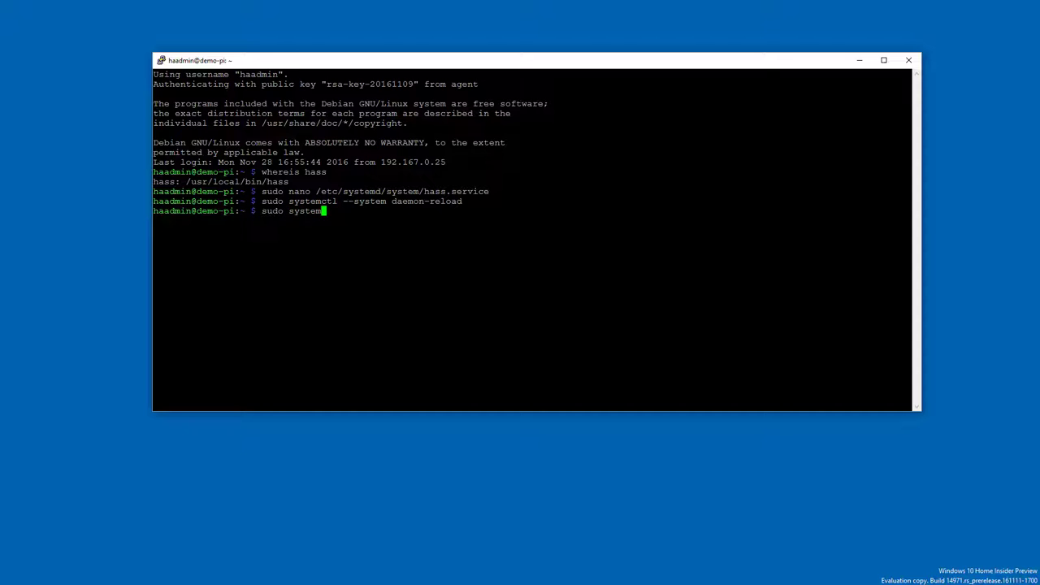
type("ctl enable")
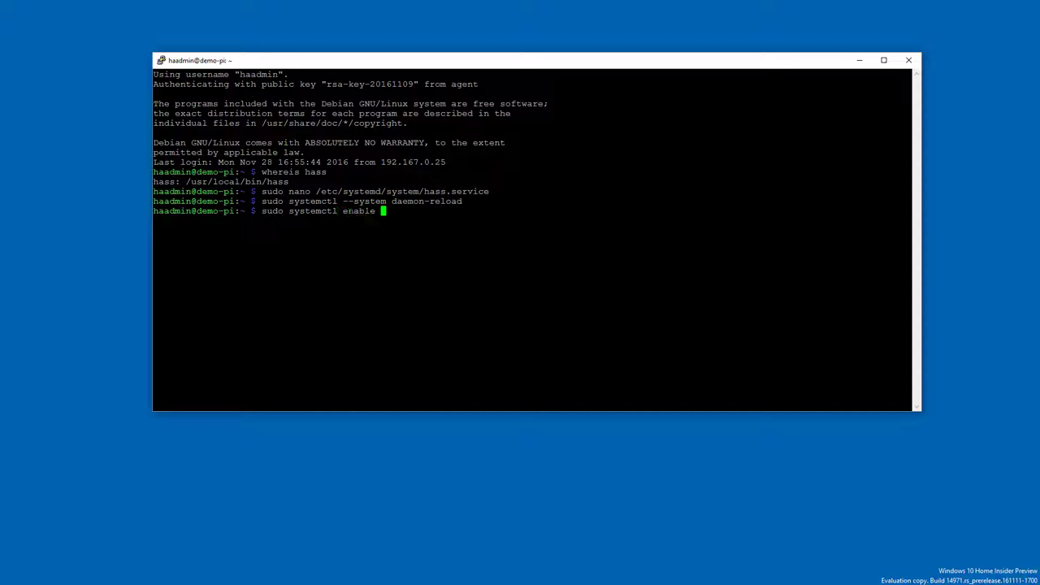
type("hass.serv")
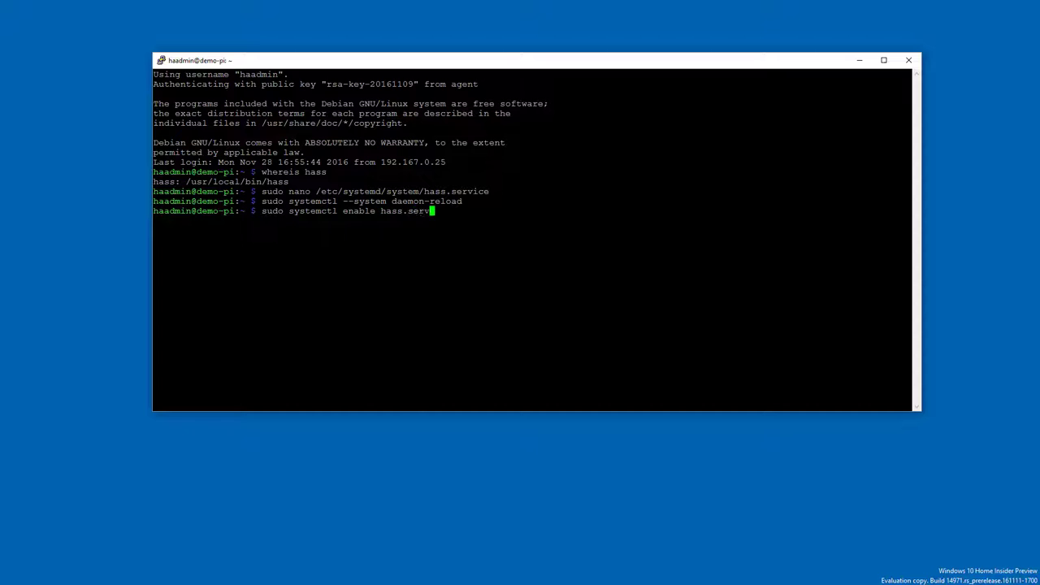
key("Return")
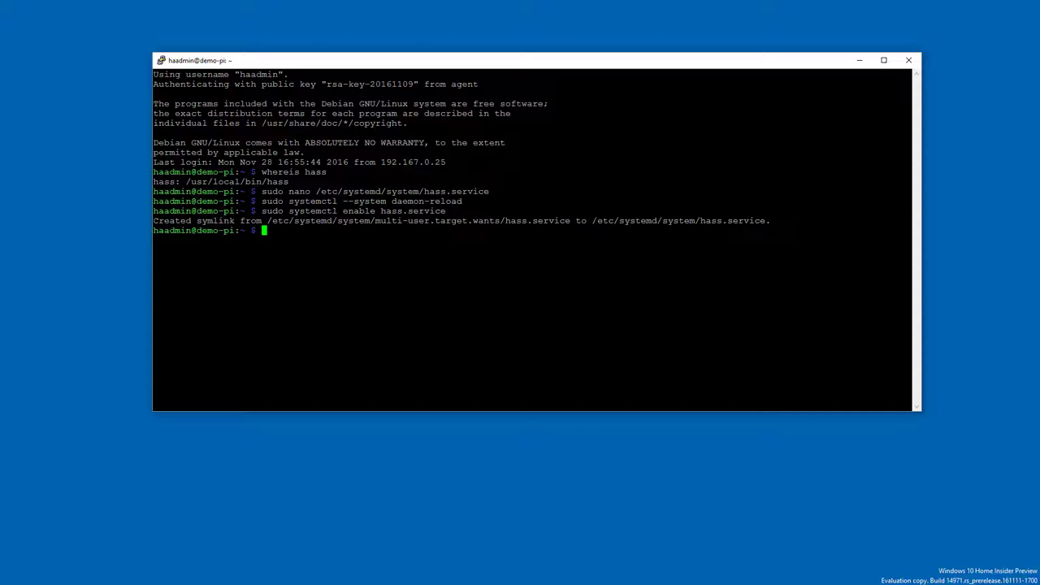
Reboot the Raspberry Pi with sudo reboot
type("sudo")
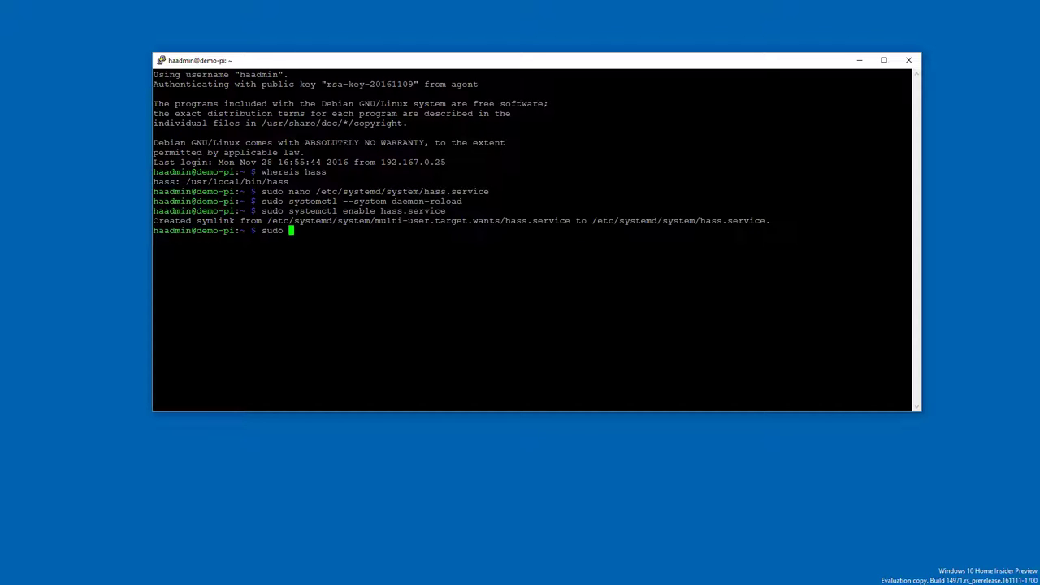
type("reboot")
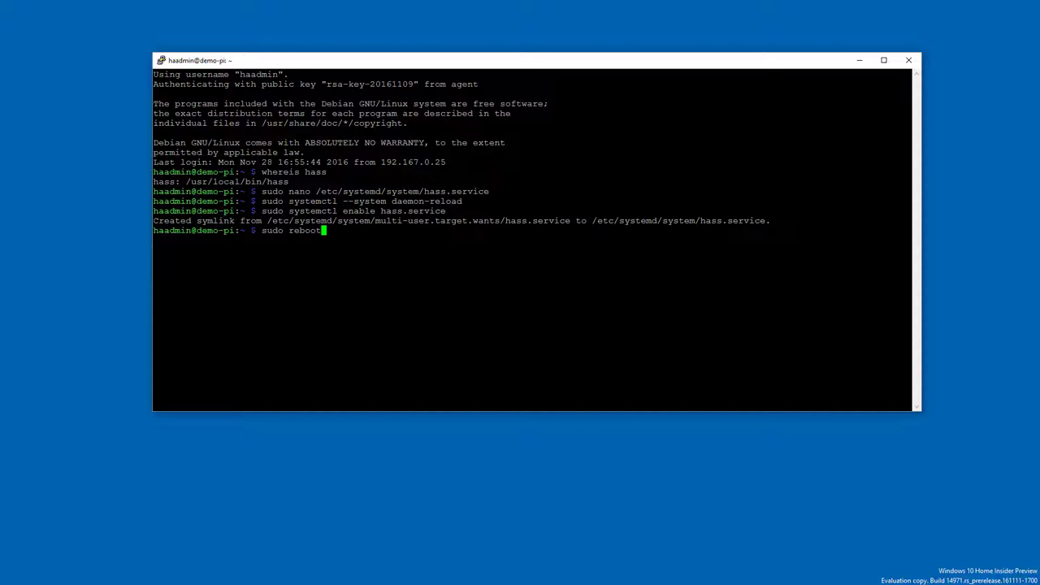
key("Return")
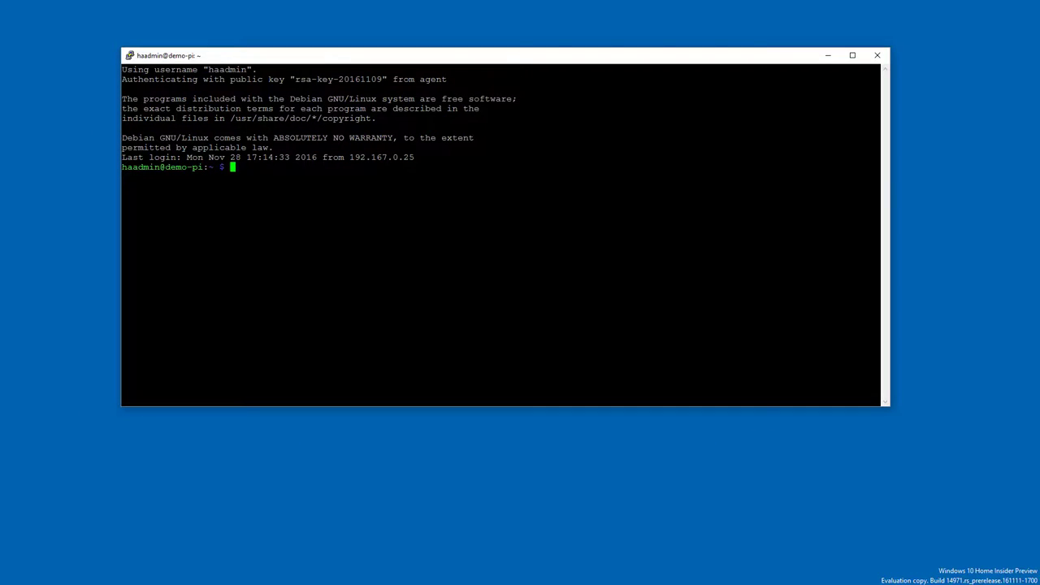
Open /etc/iptables.firewall.rules in nano with sudo
type("sudo nano")
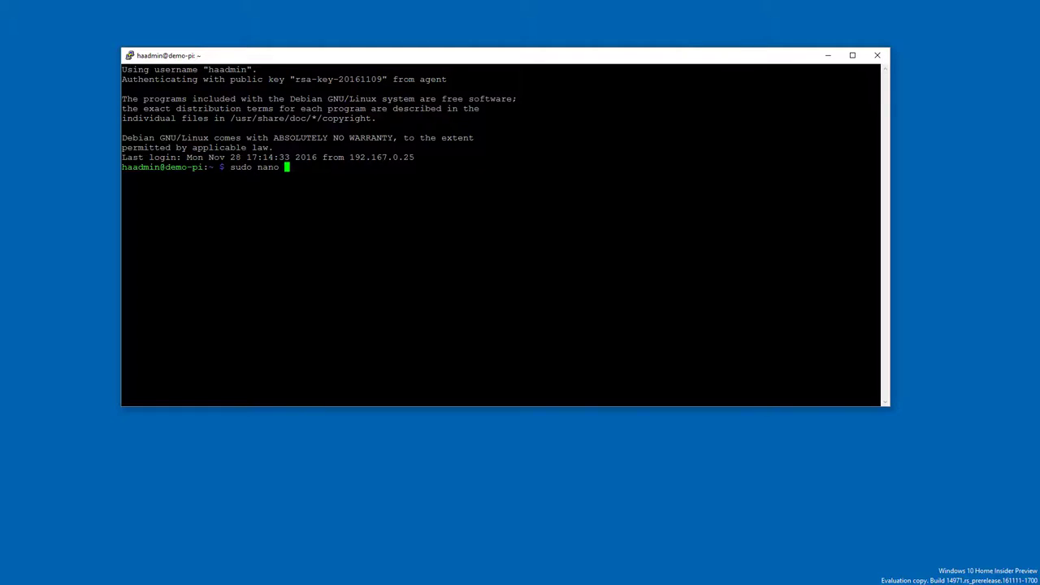
type("/et")
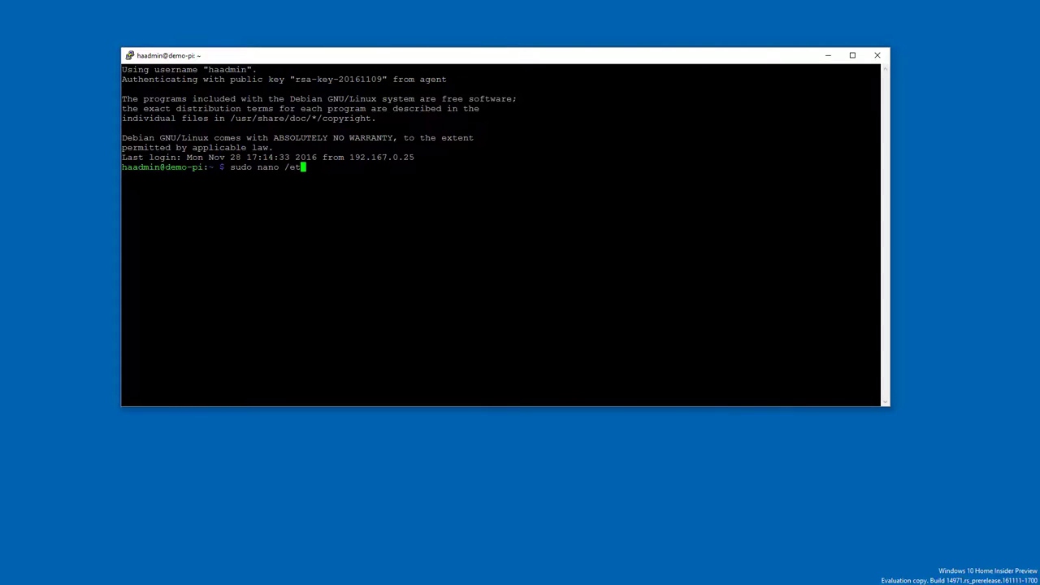
type("c/ipt")
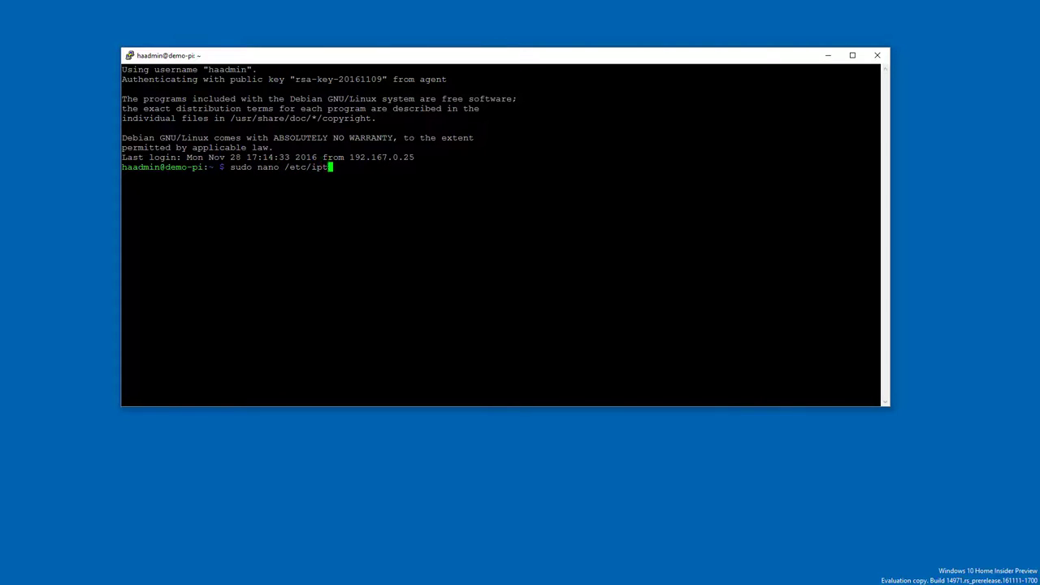
type("ables.firewall.")
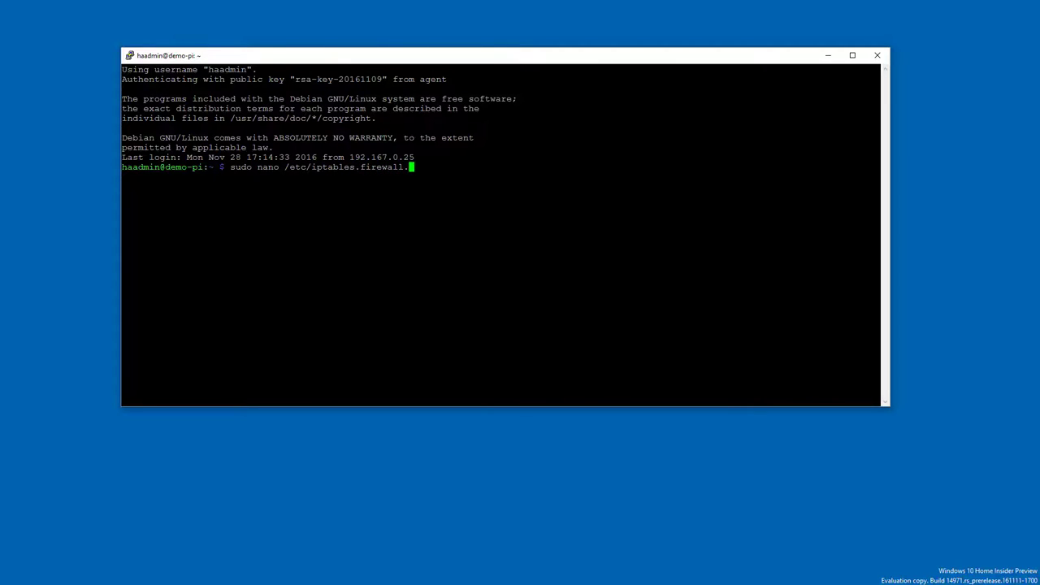
type("rules")
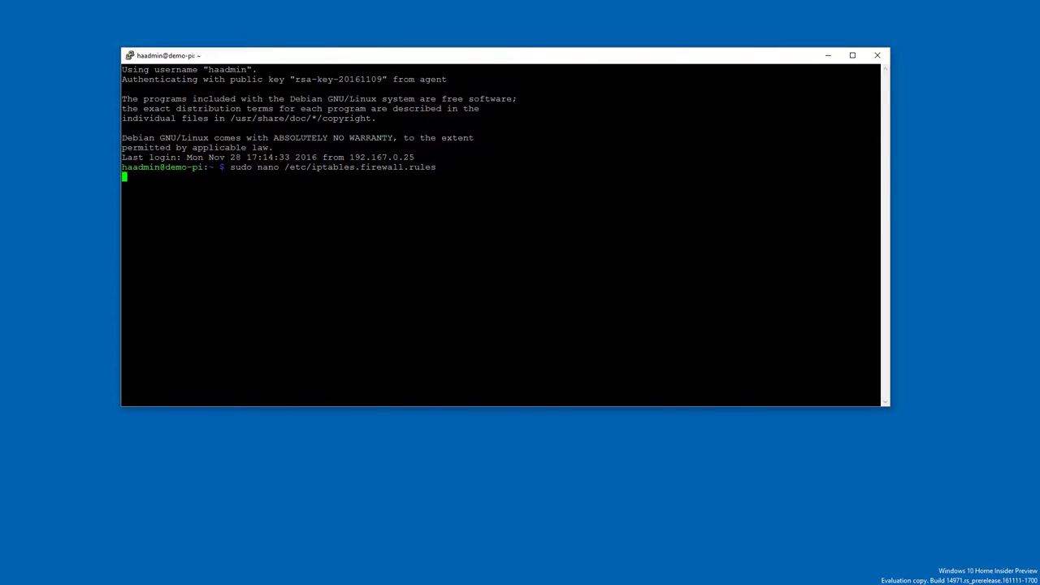
key("Return")
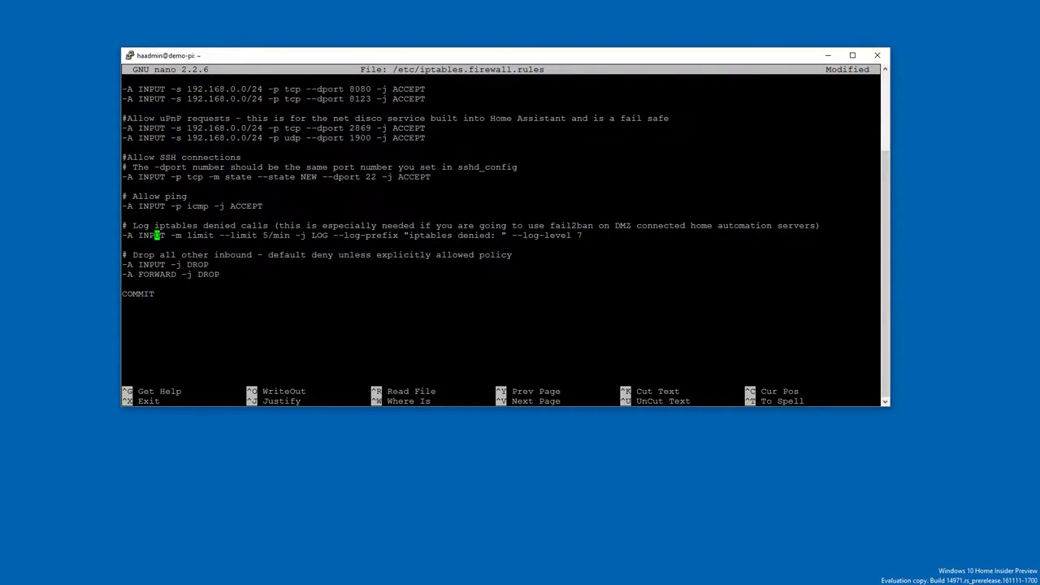
Review the firewall rules and save the file
scroll("up", 3)
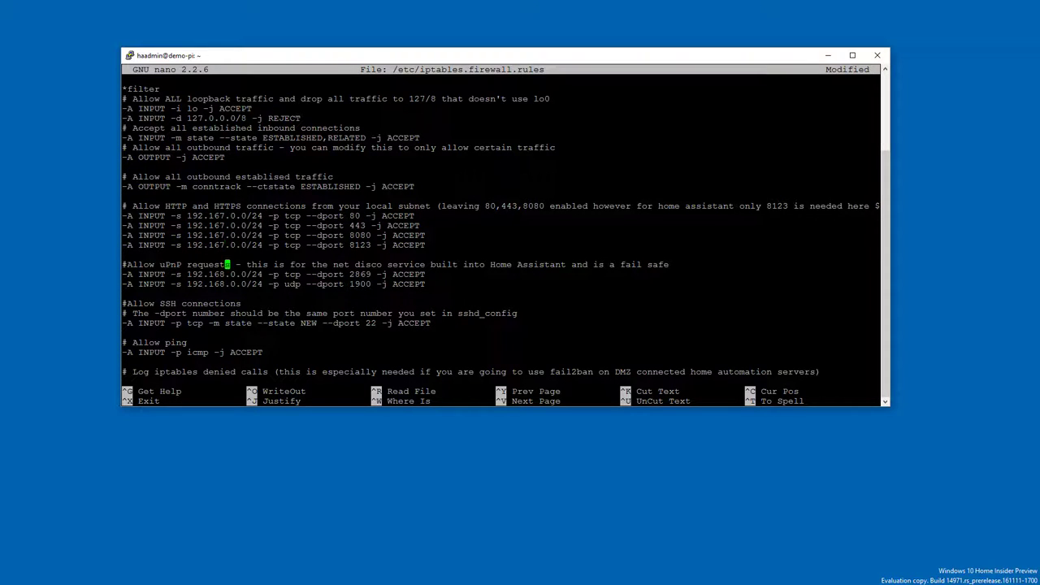
key("Down")
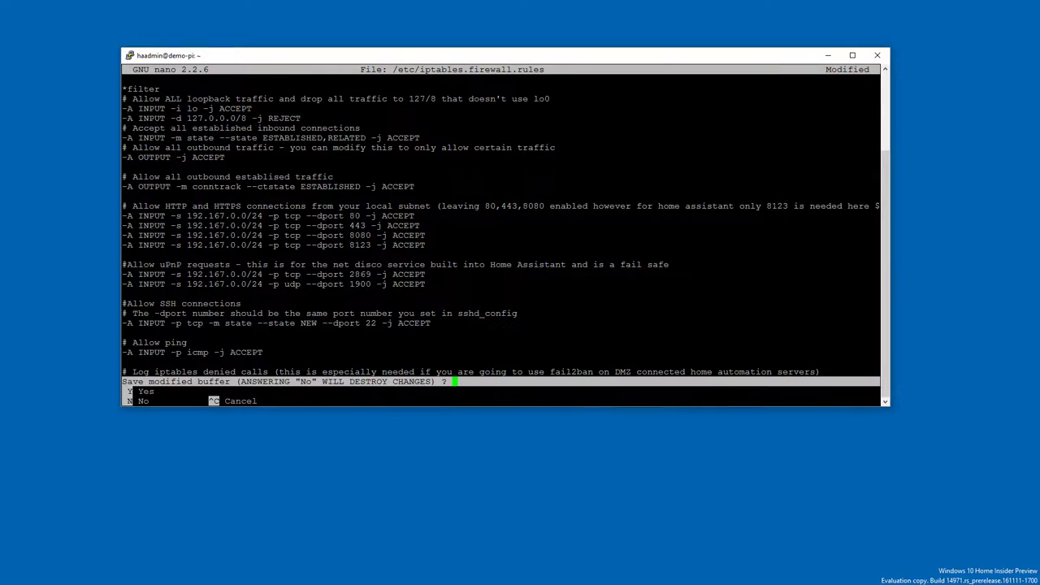
key("y")
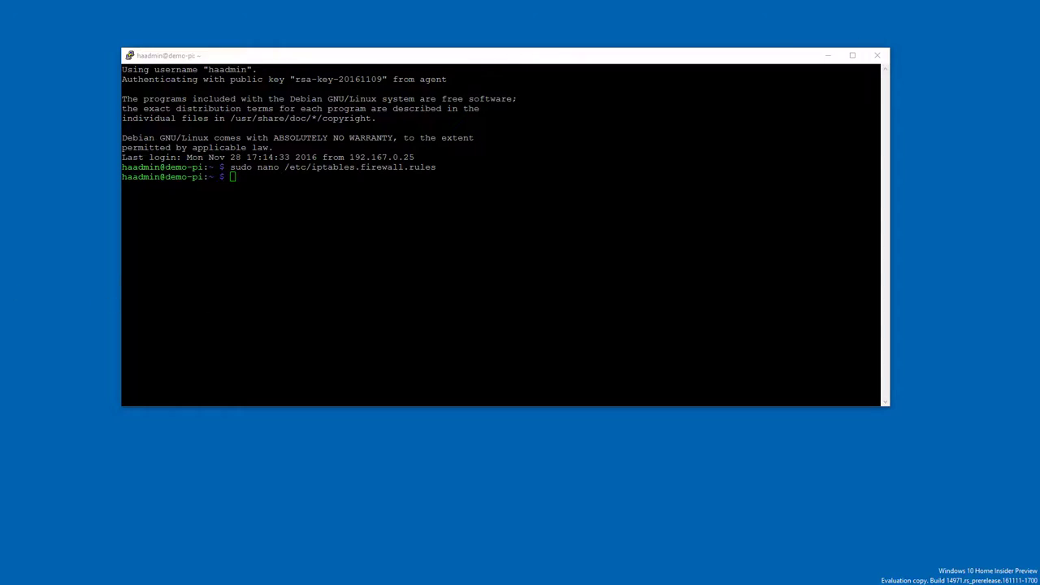
Apply /etc/iptables.firewall.rules with sudo iptables-restore
type("sudo")
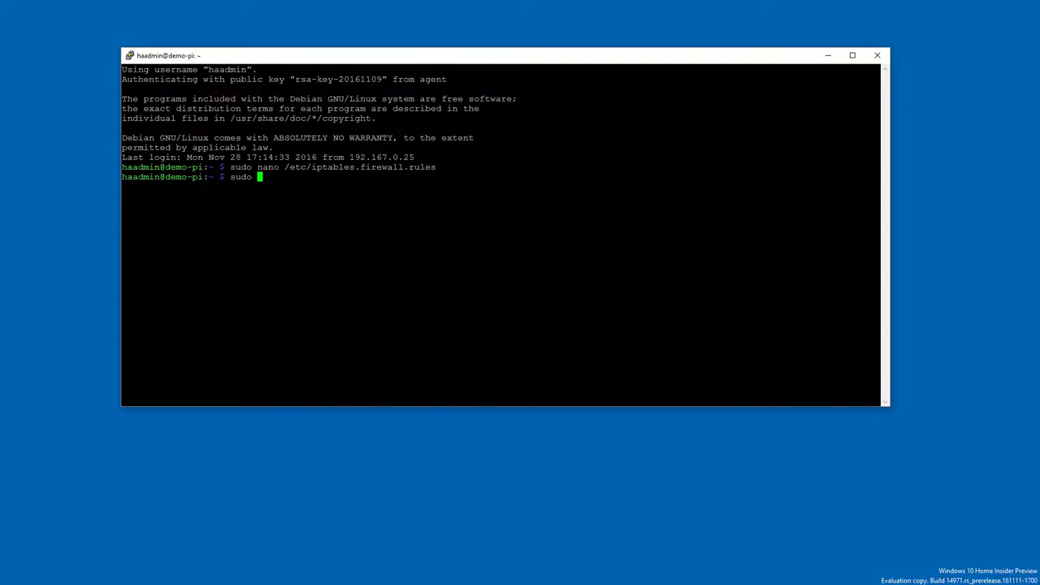
type("i")
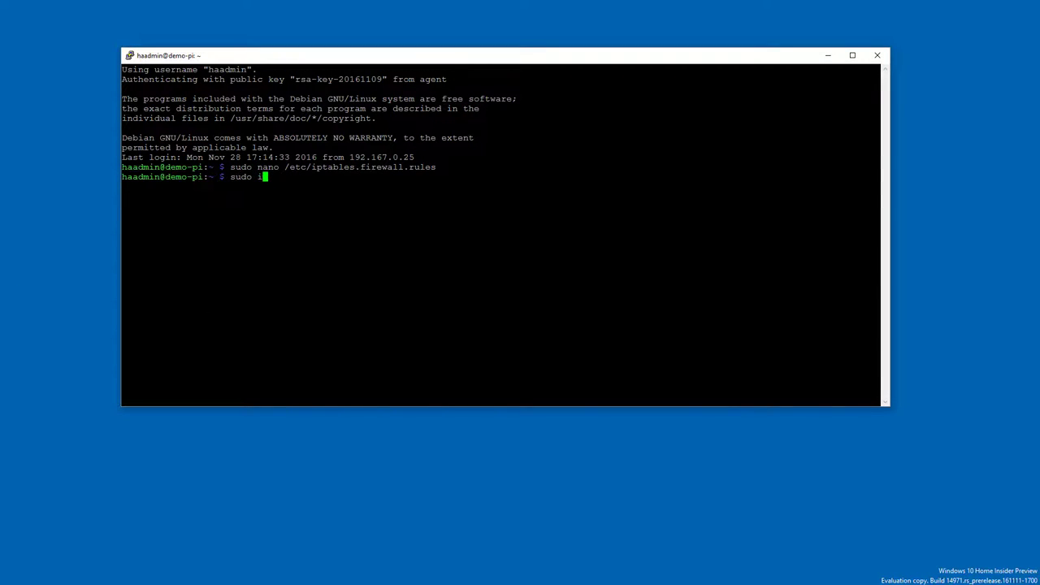
type("ptables")
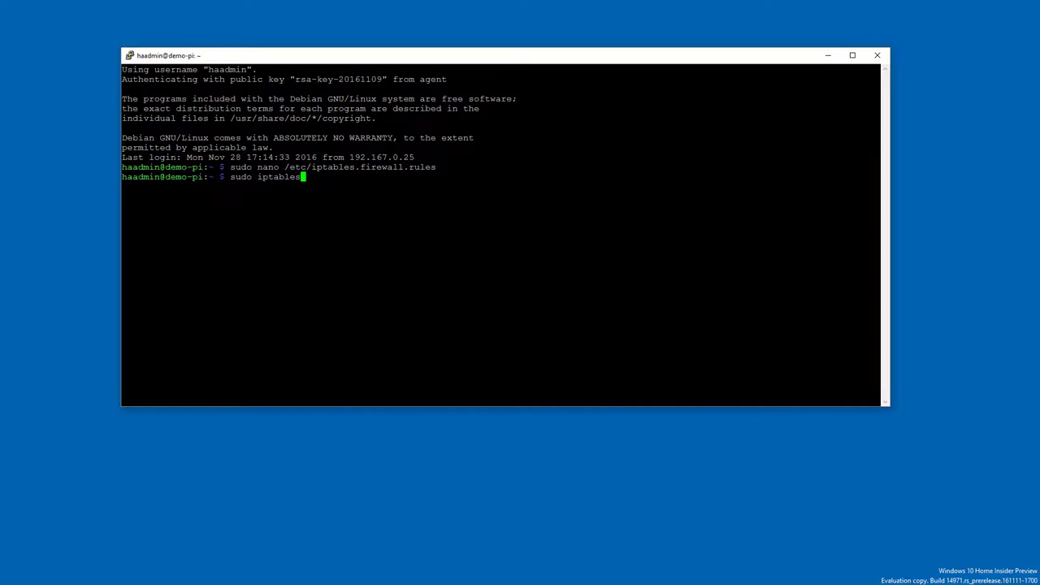
type("-restore")
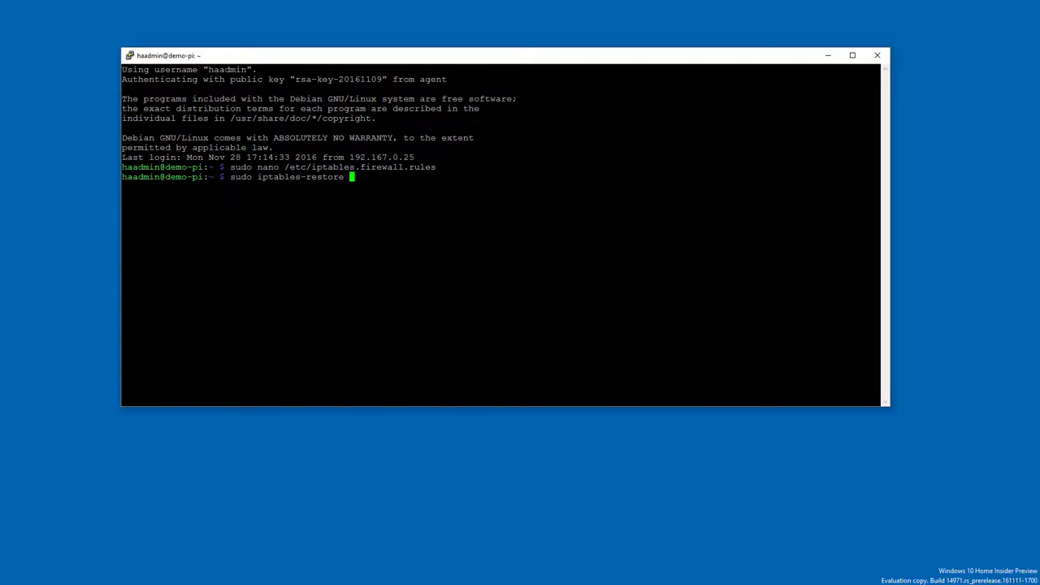
type("</")
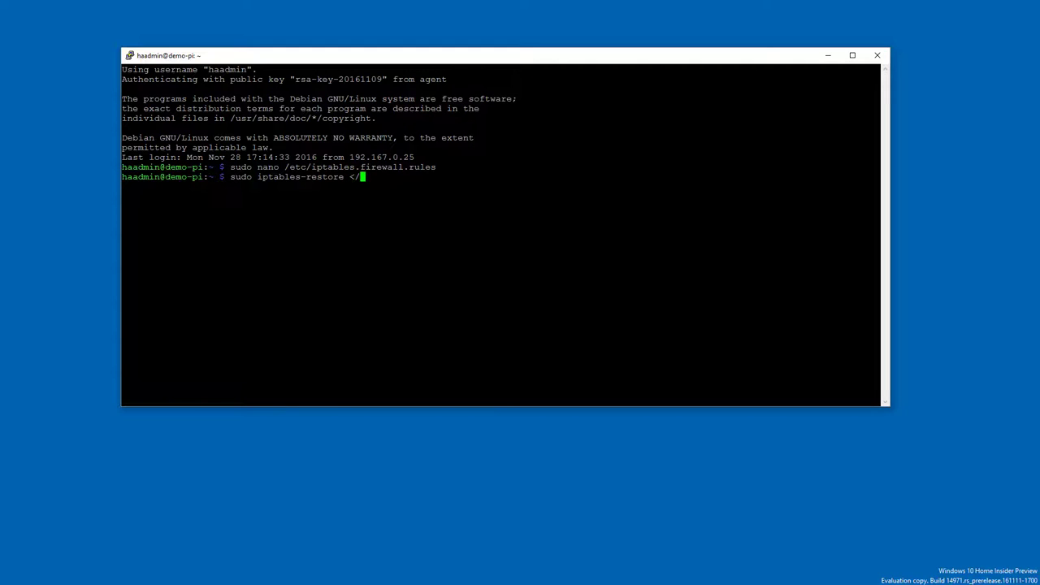
key("Backspace")
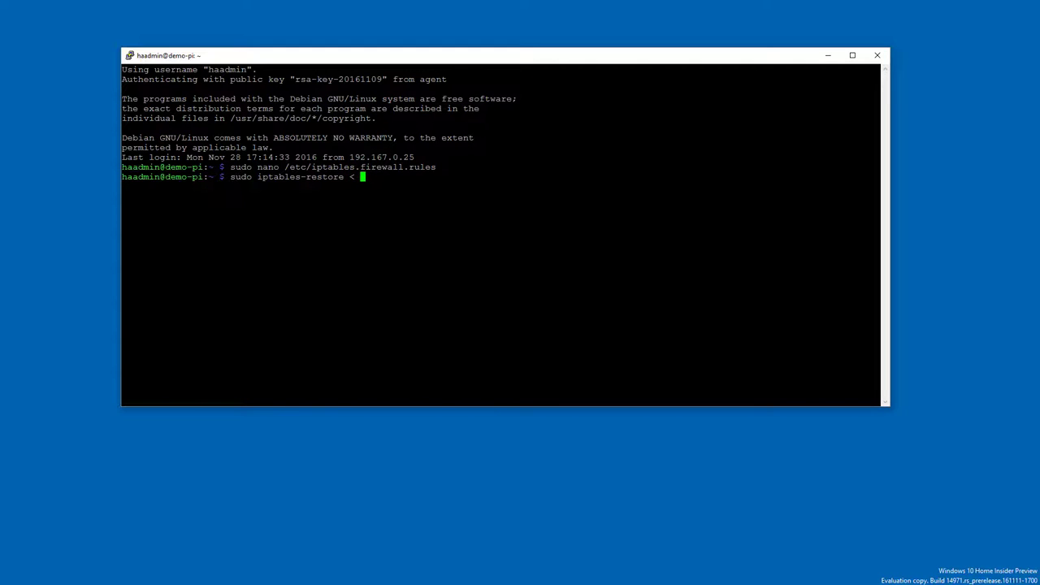
type("/etc")
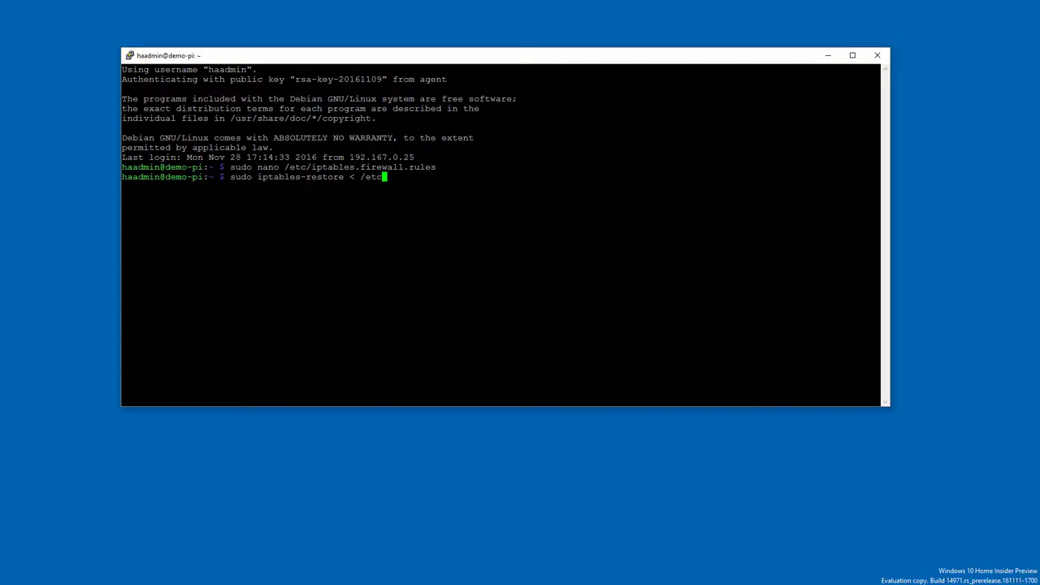
type("/iptables.firewal")
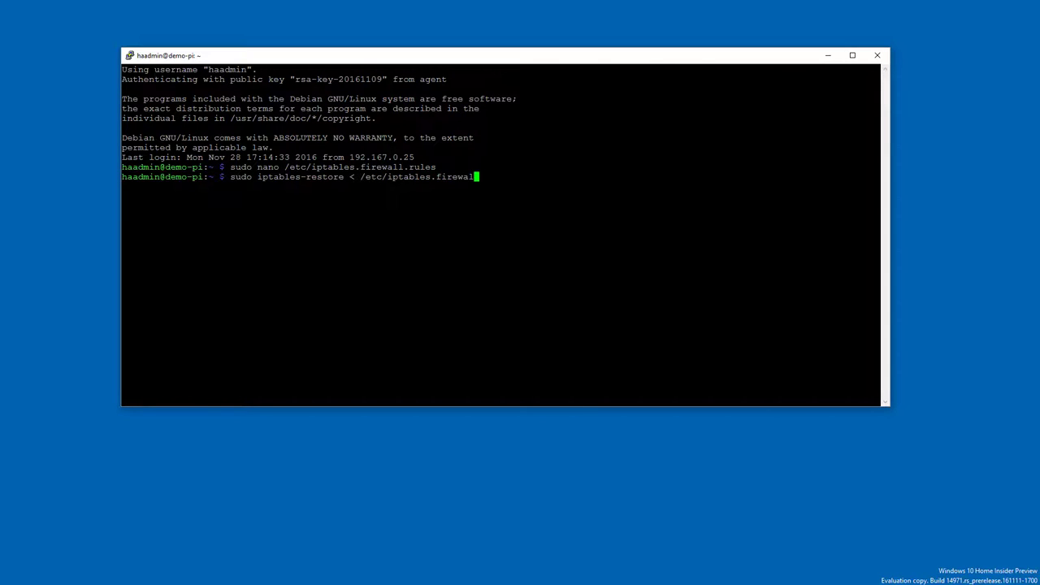
type(".rules")
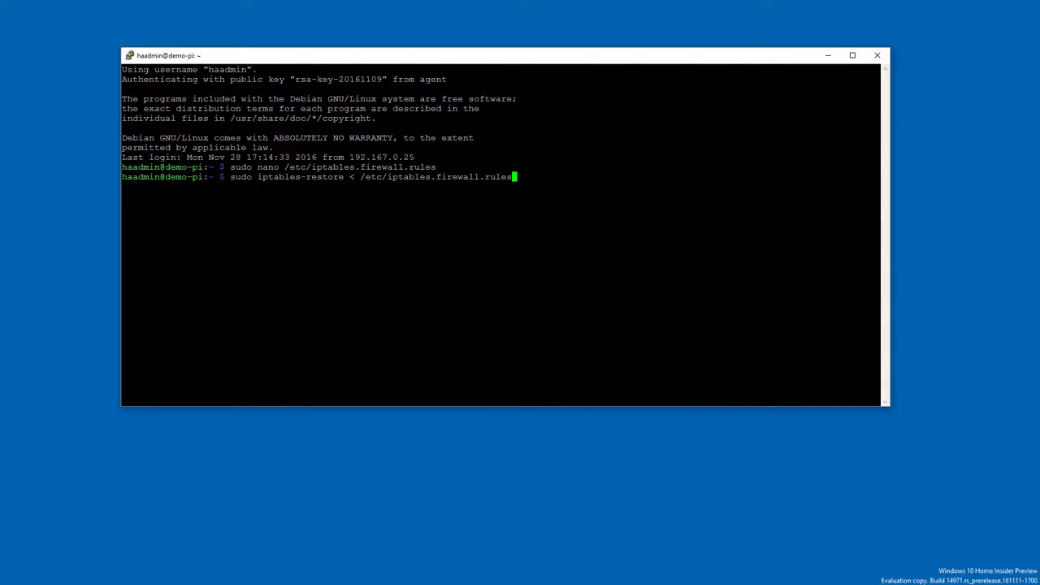
key("Return")
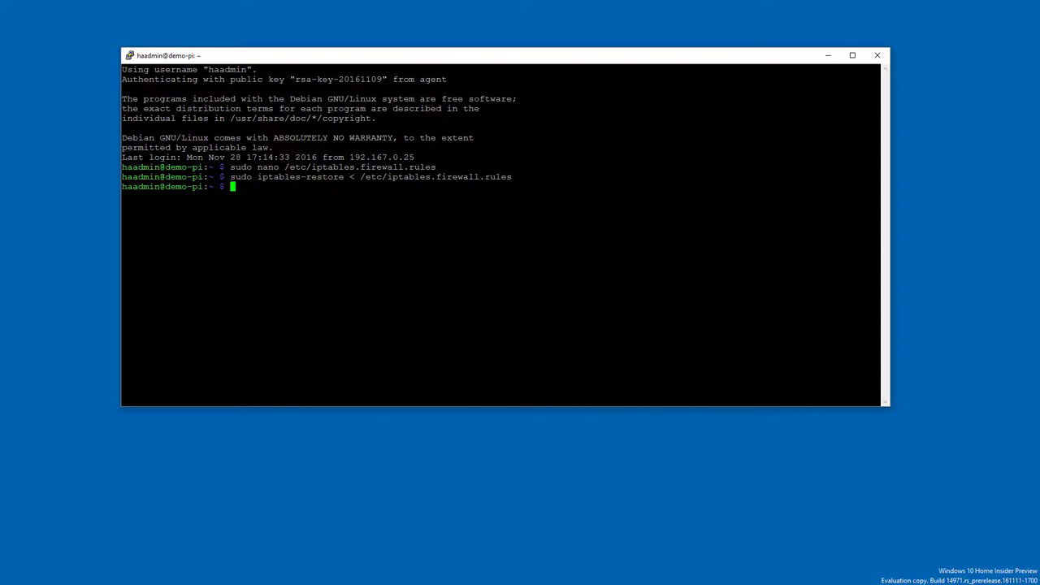
type("sudo n")
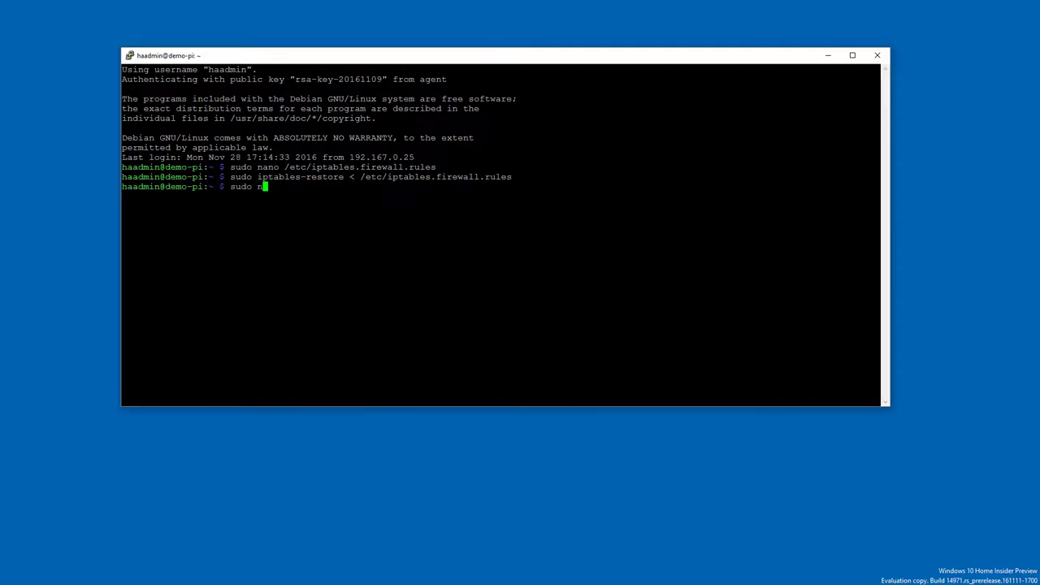
Open /etc/network/if-pre-up.d/firewall in nano with sudo
type("ano /etc/net")
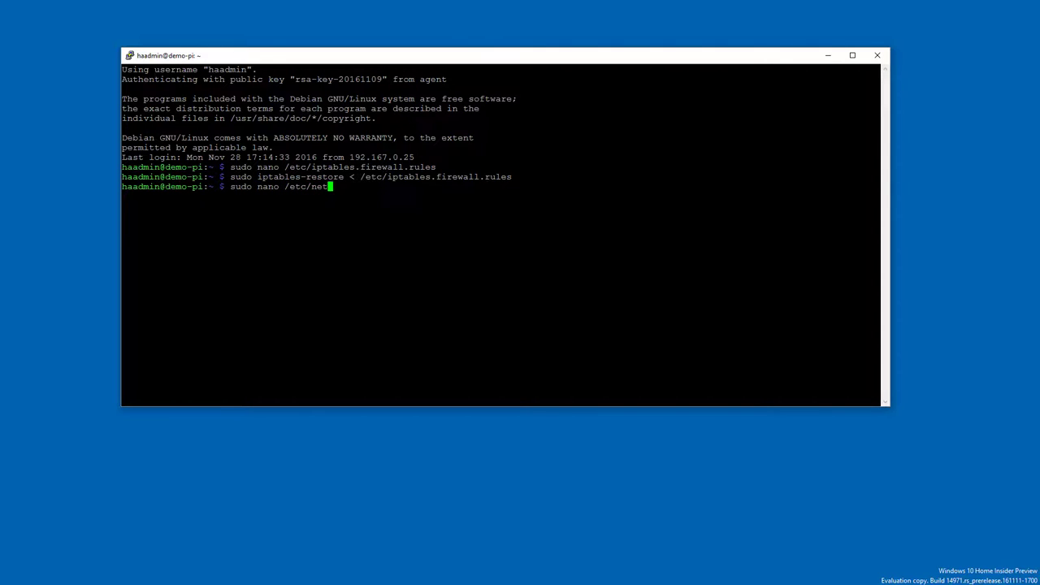
type("work/")
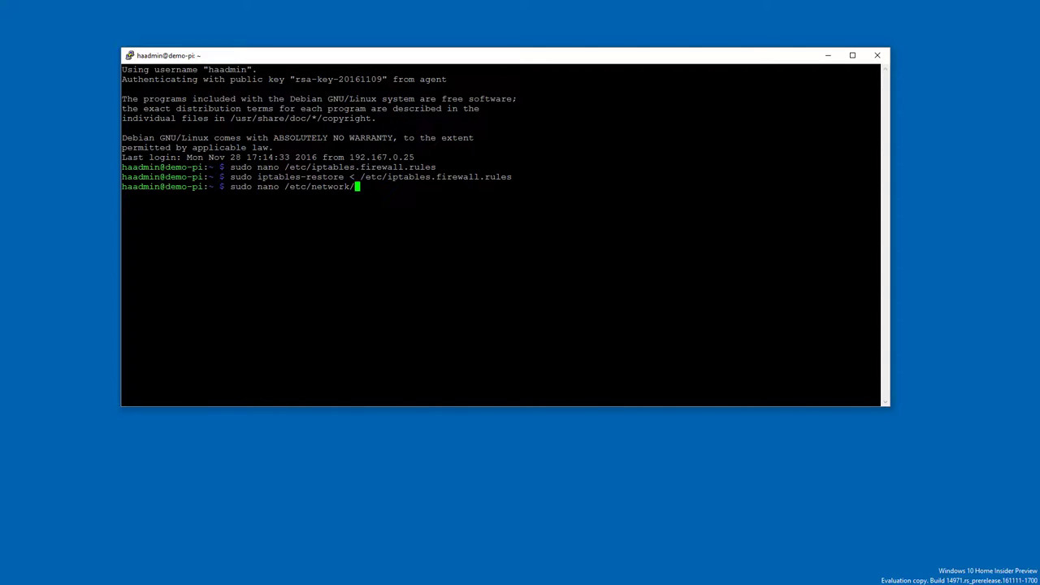
type("if-")
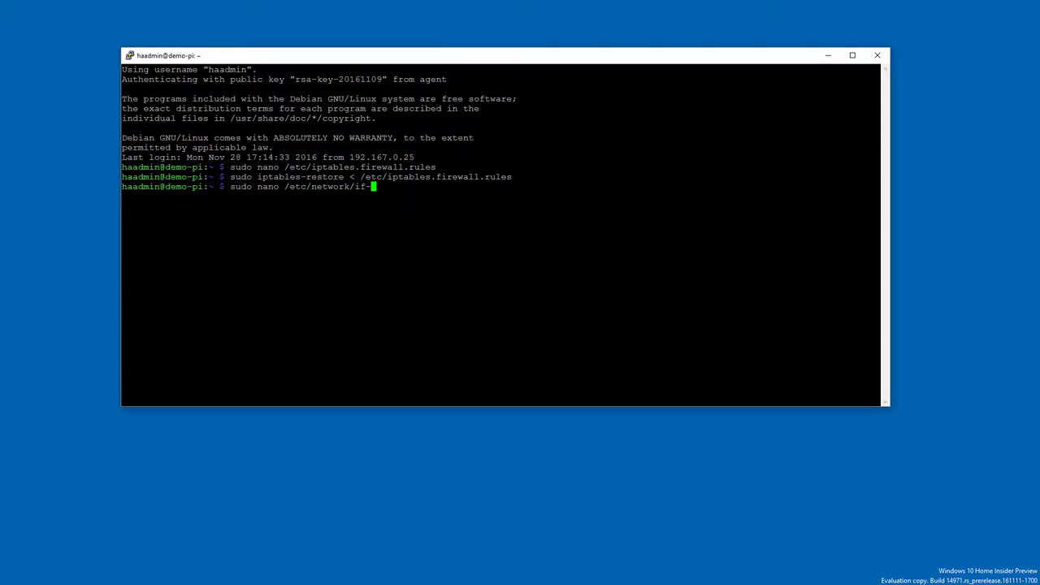
type("pre-up")
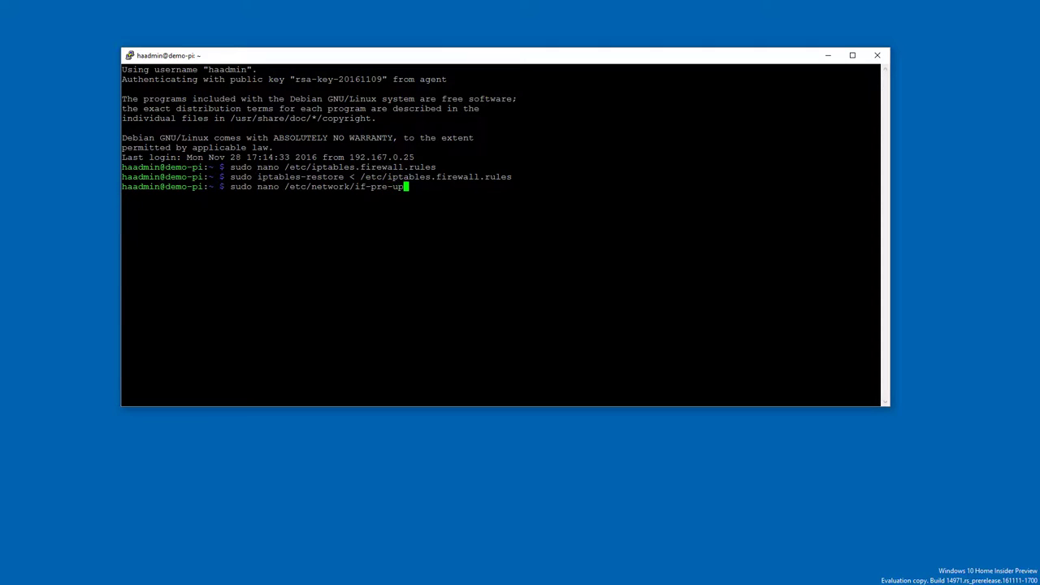
type(".d/")
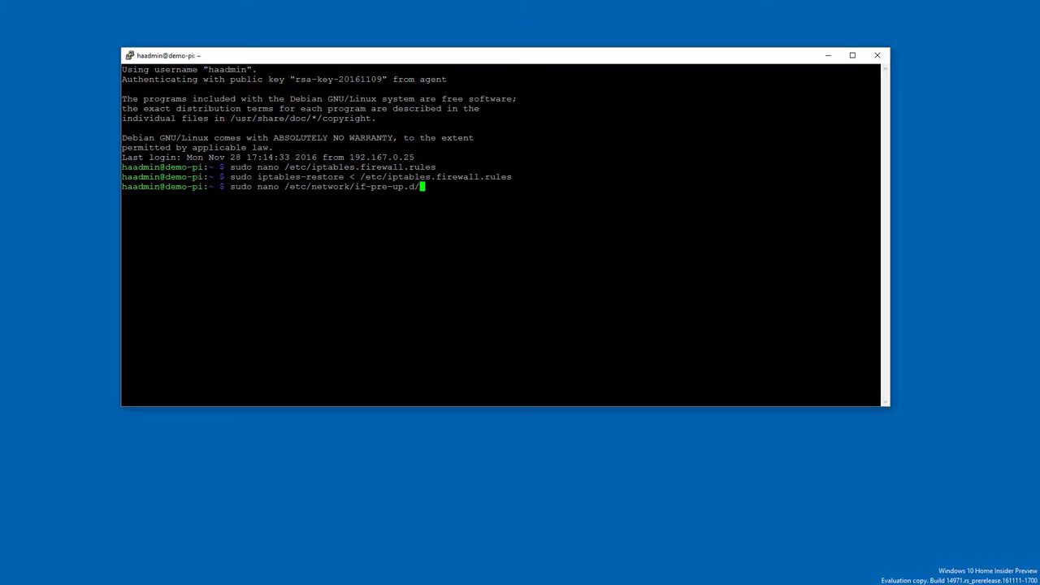
type("fir")
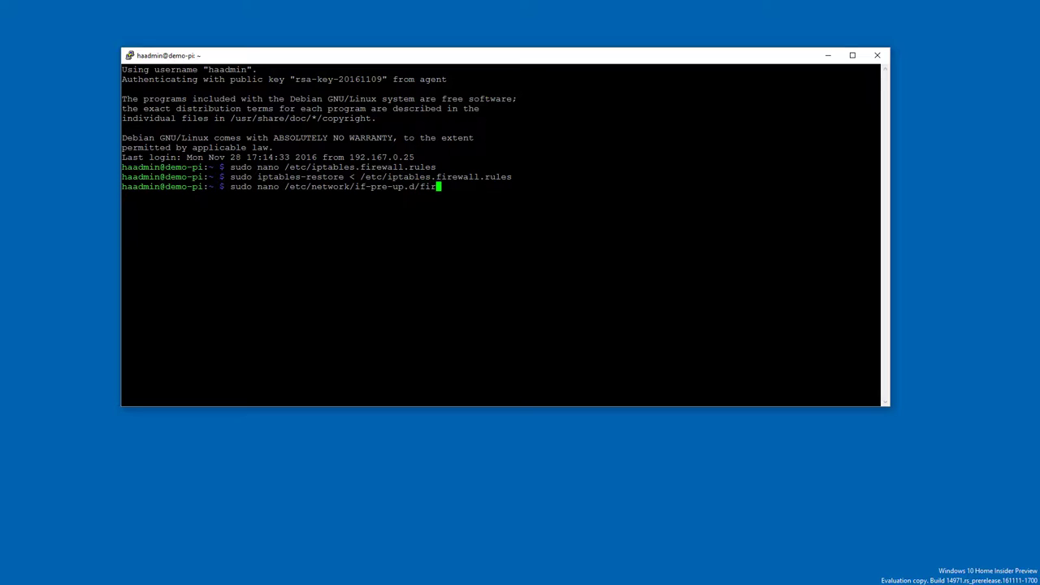
type("wall")
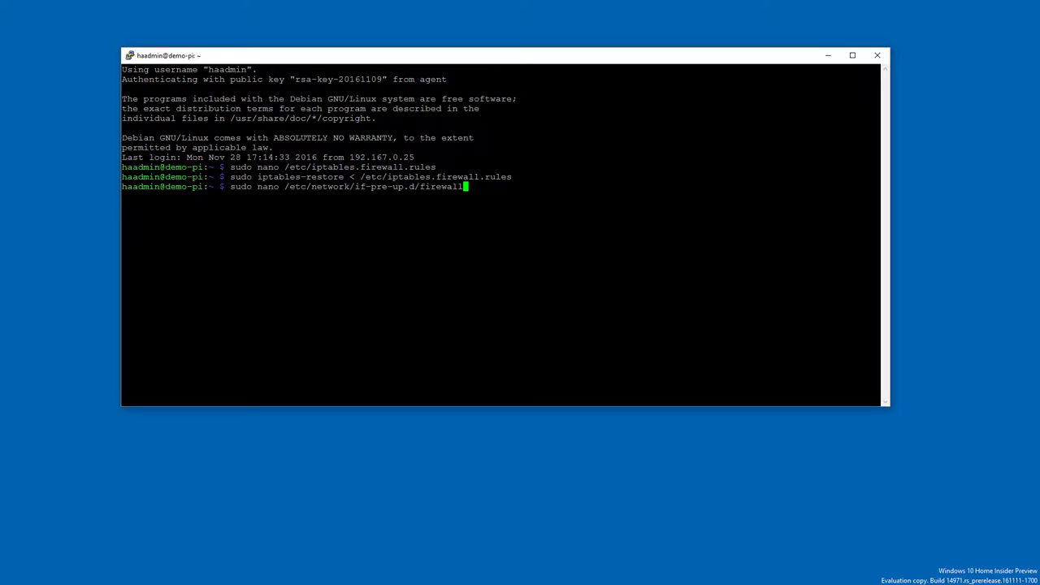
key("Return")
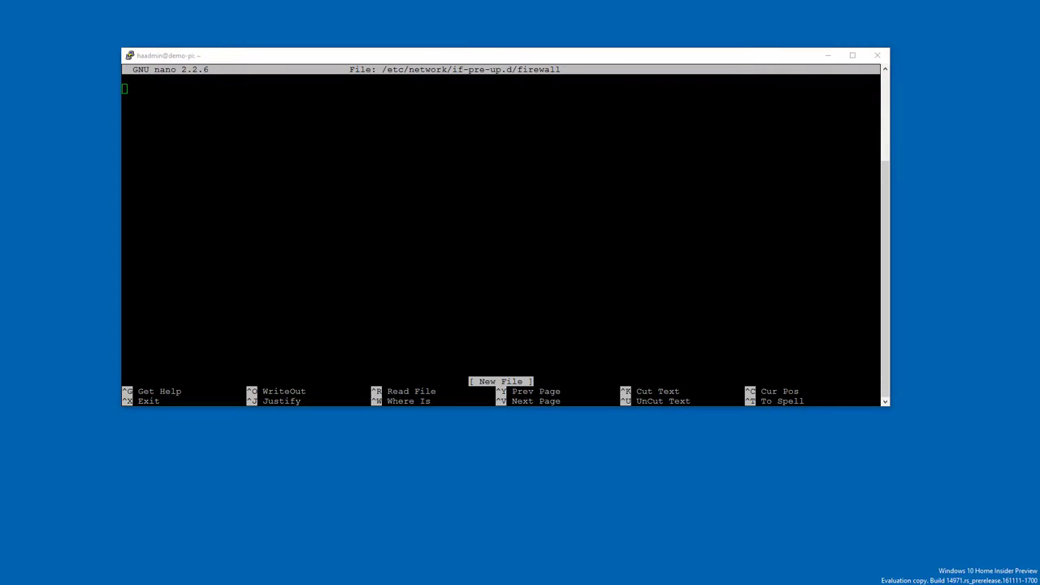
mouse_move(225, 274)
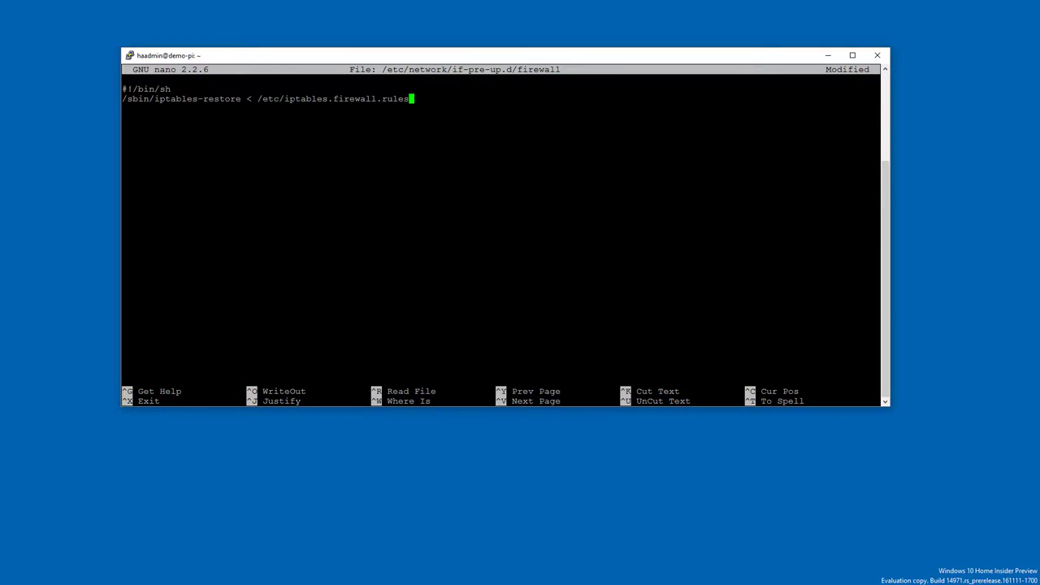
Finish the iptables-restore line, then save and exit the firewall script
key("Return")
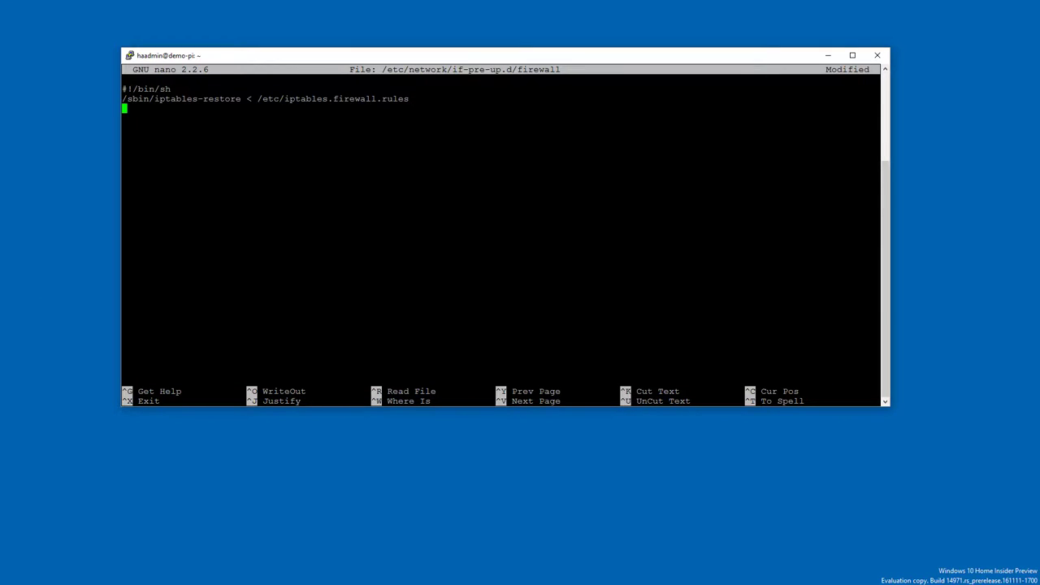
key("ctrl+x")
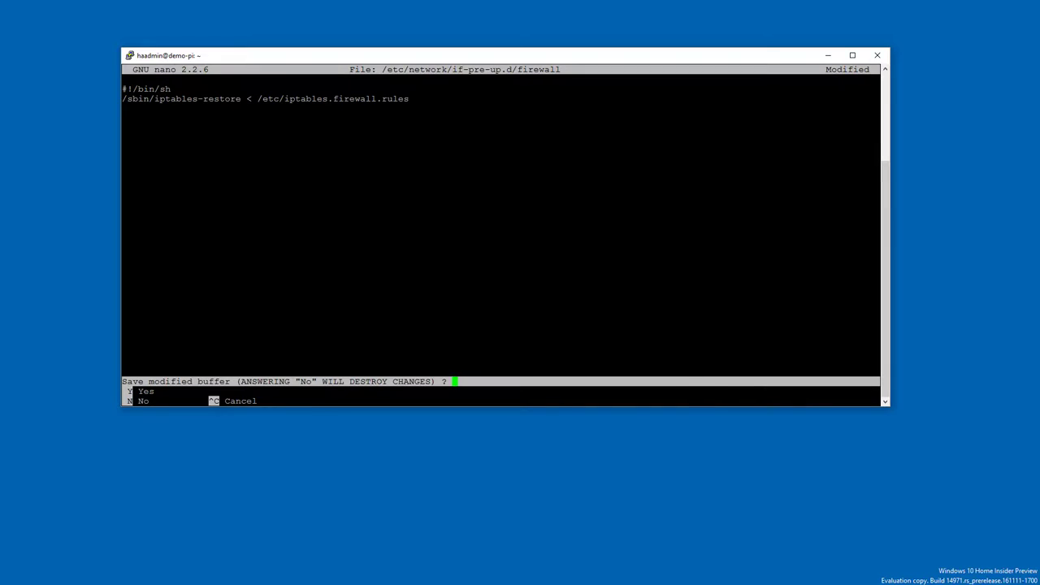
key("y")
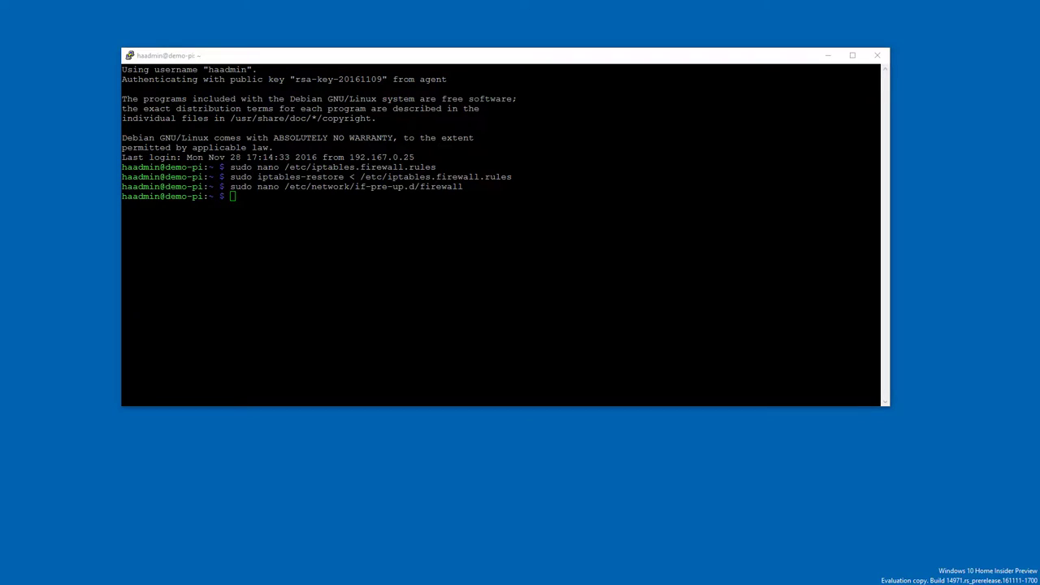
Make the firewall script executable, reboot the Pi, and browse to 192.167.0.1
type("sudo chmod +x /etc/network/if-pre-up.d/firewall")
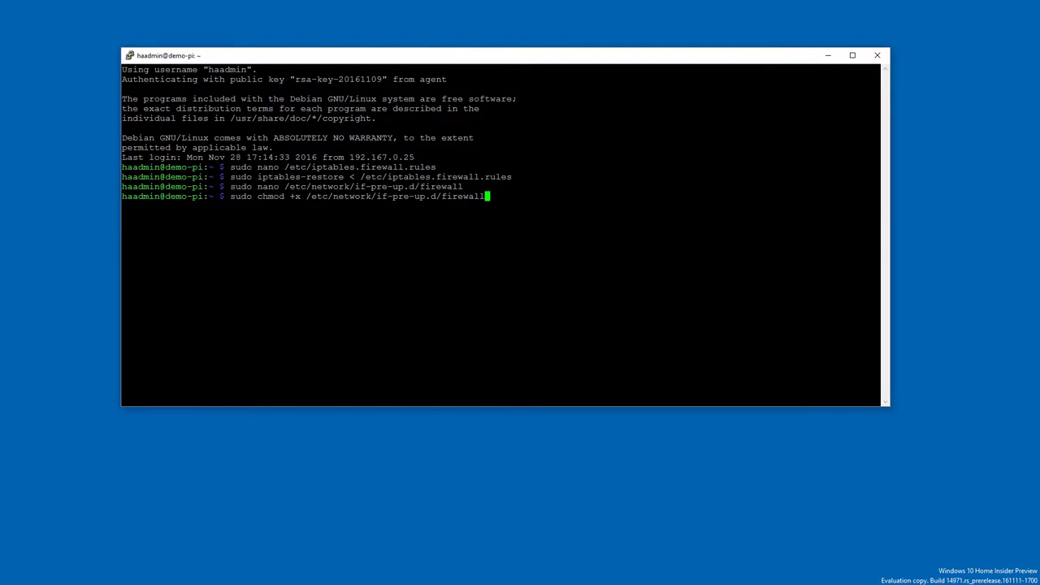
key("Return")
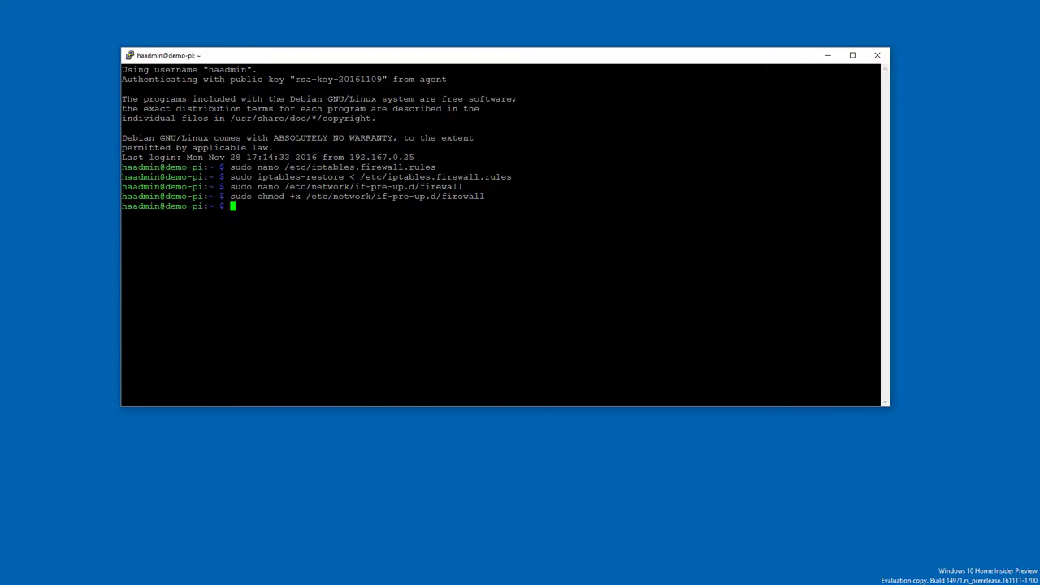
type("su")
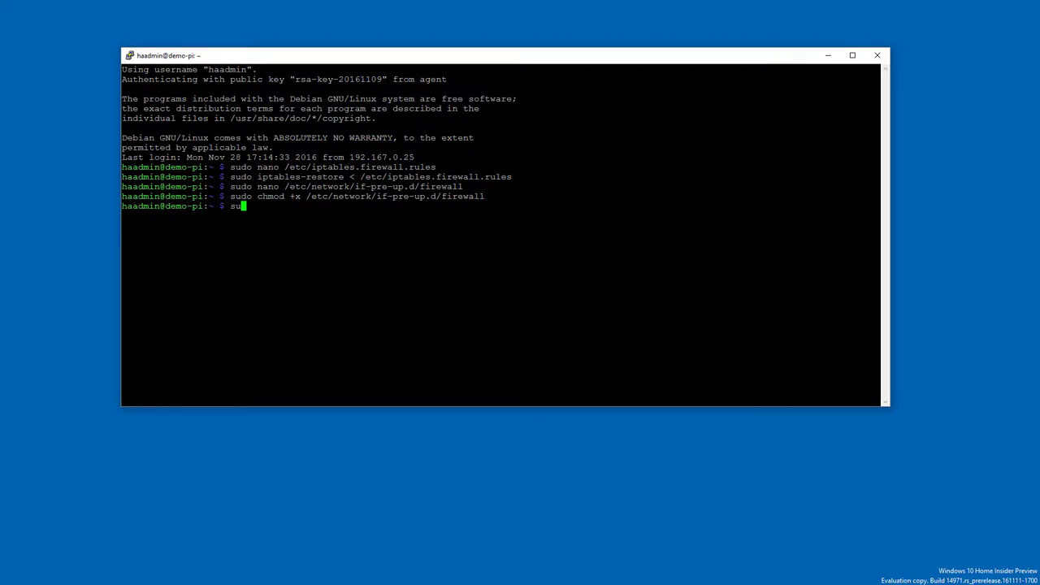
type("do reboot")
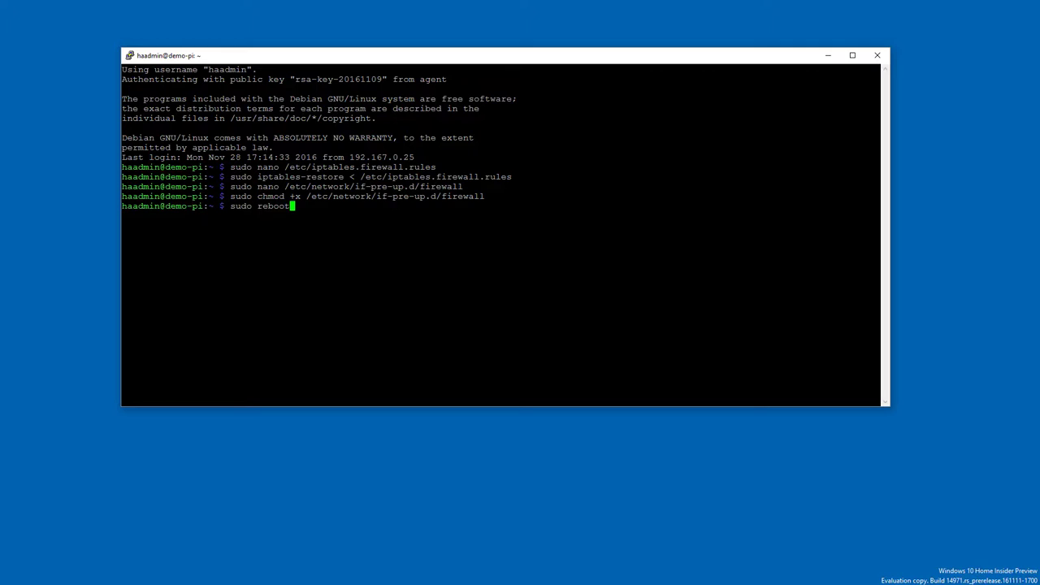
key("Return")
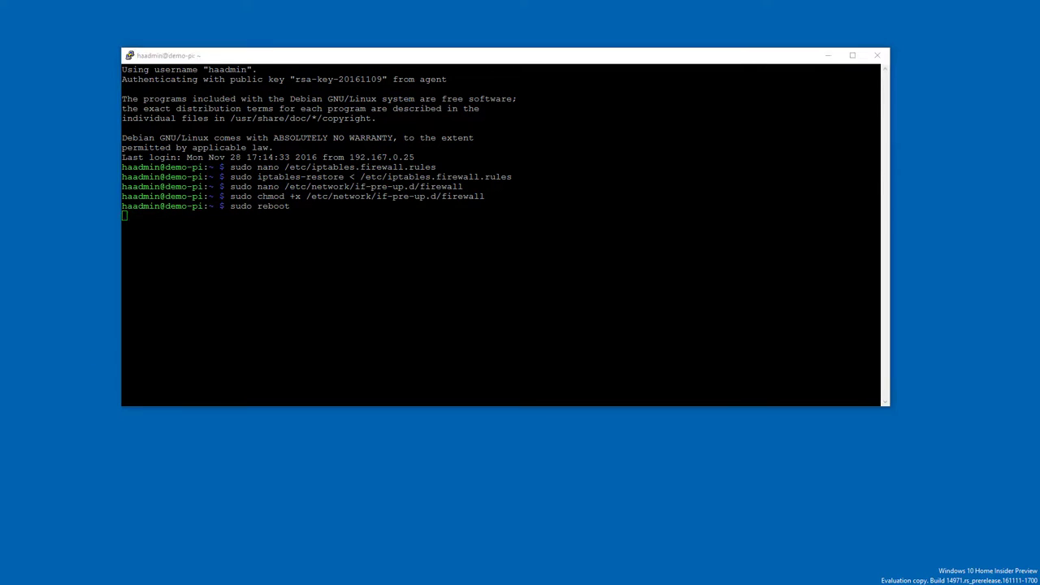
key("Return")
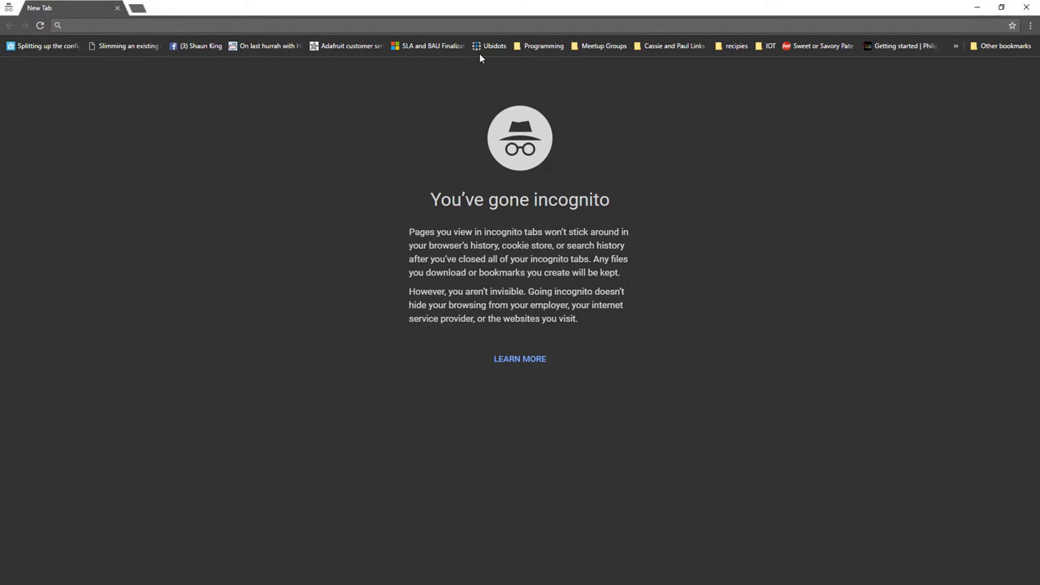
type("192.167.0.1")
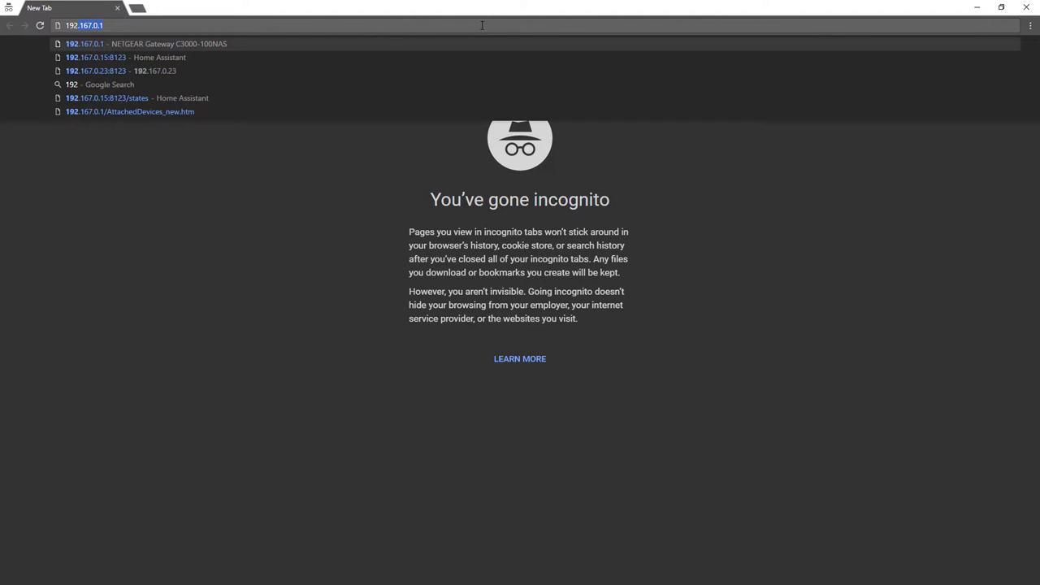